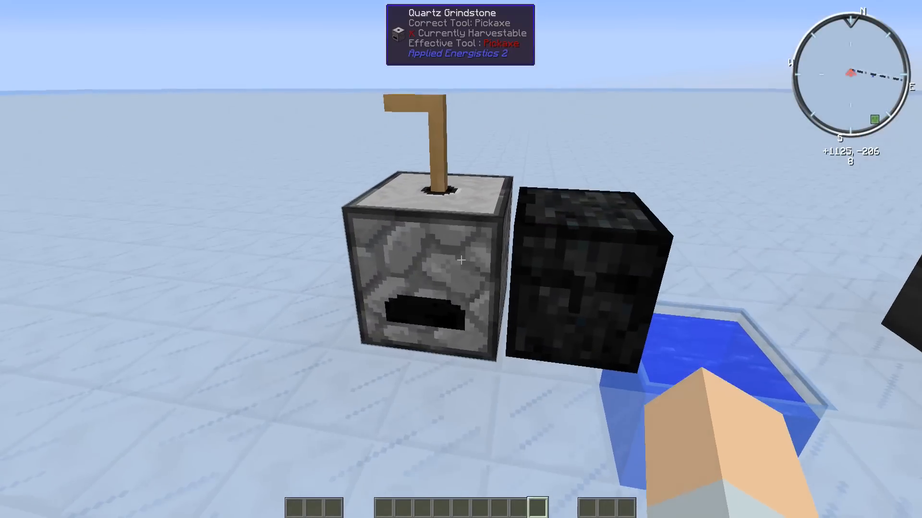
pyautogui.moveTo(460, 259)
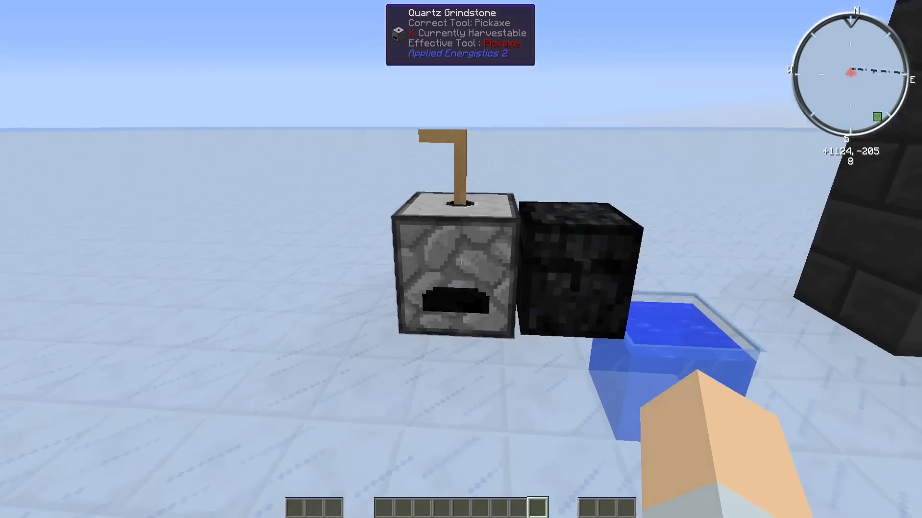
pyautogui.moveTo(461, 260)
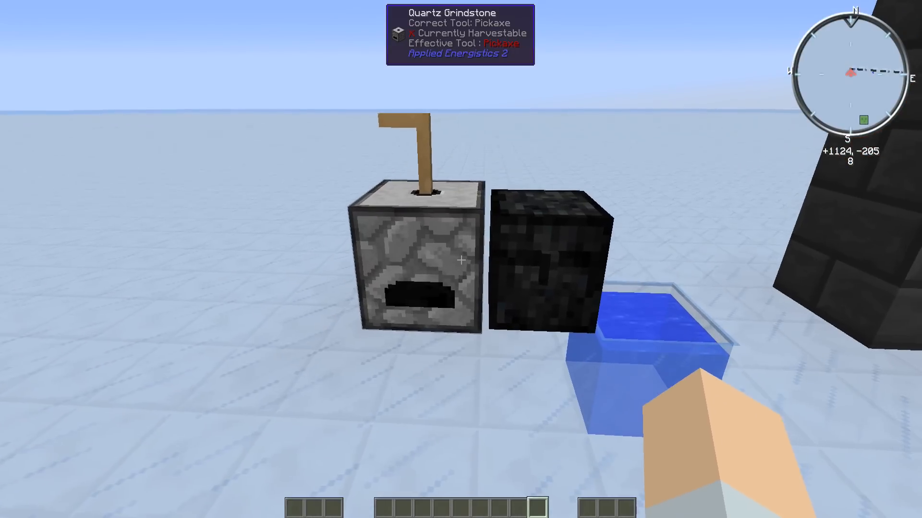
pyautogui.moveTo(461, 259)
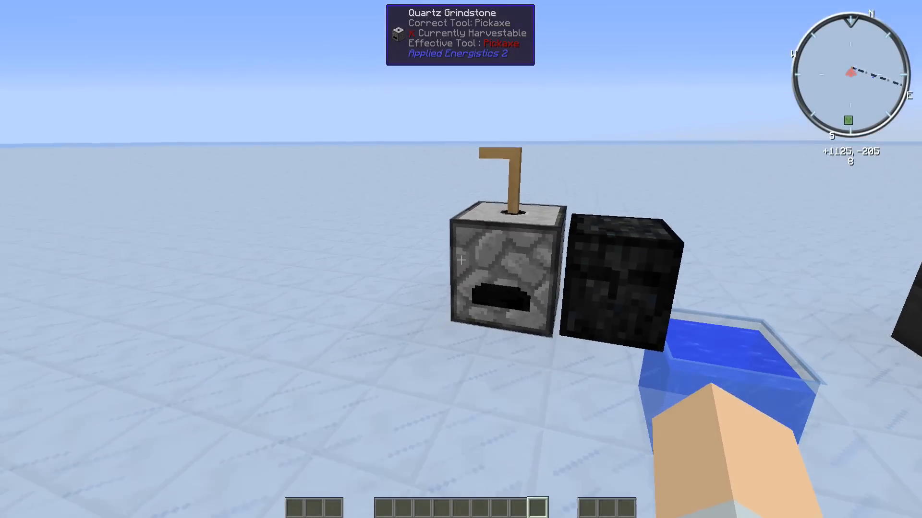
pyautogui.moveTo(460, 260)
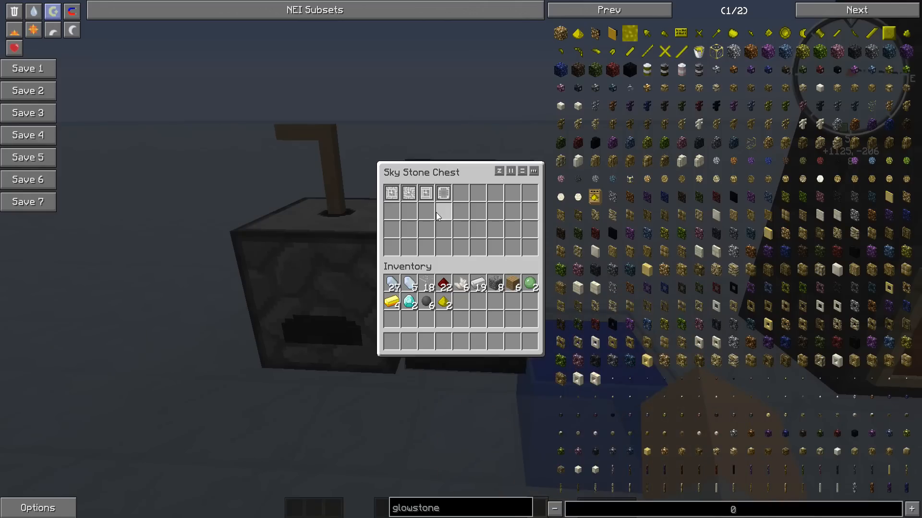
pyautogui.moveTo(426, 193)
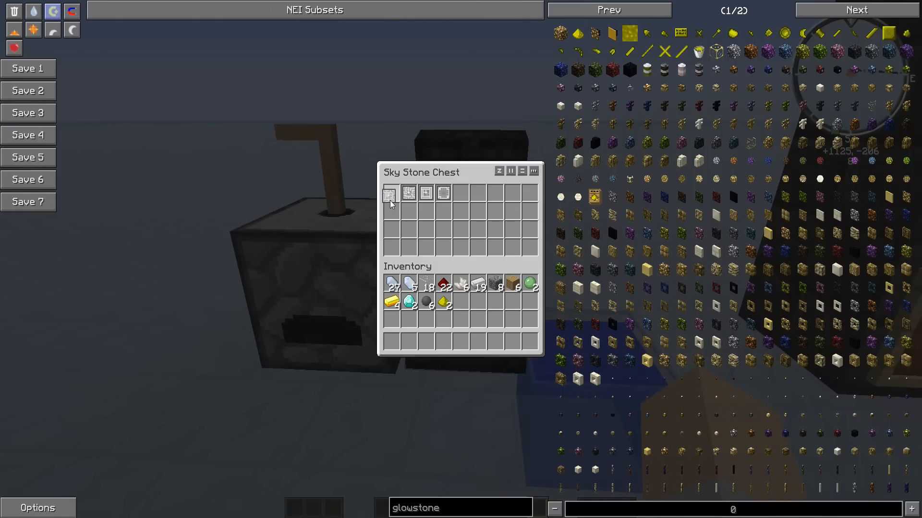
pyautogui.moveTo(390, 247)
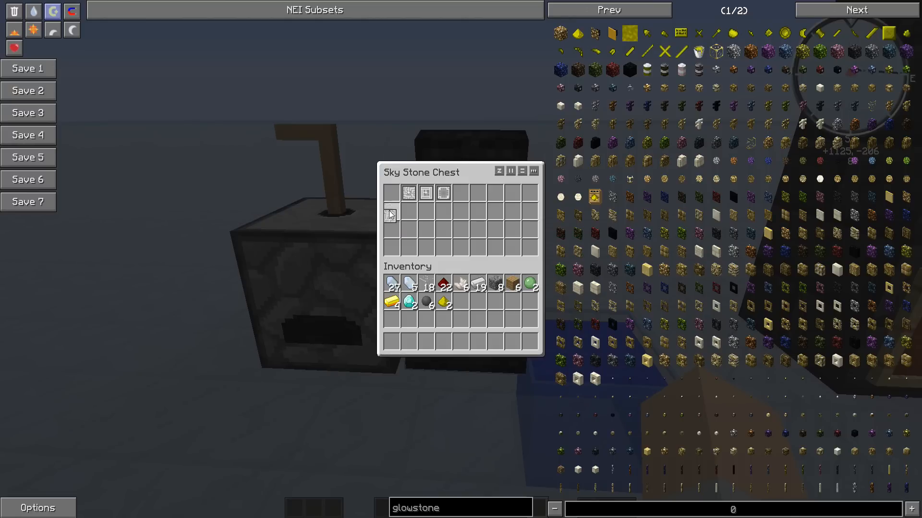
pyautogui.moveTo(444, 193)
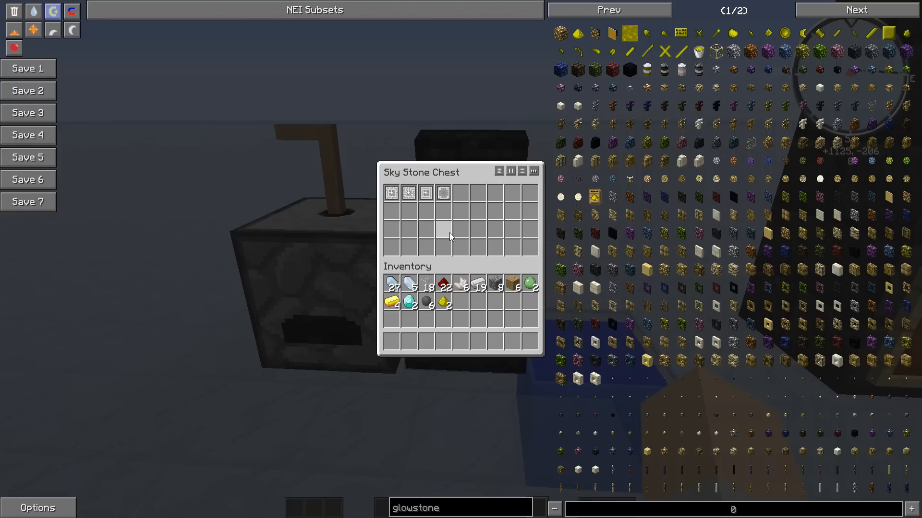
# Close the Sky Stone Chest window and open the player inventory
pyautogui.press('Escape')
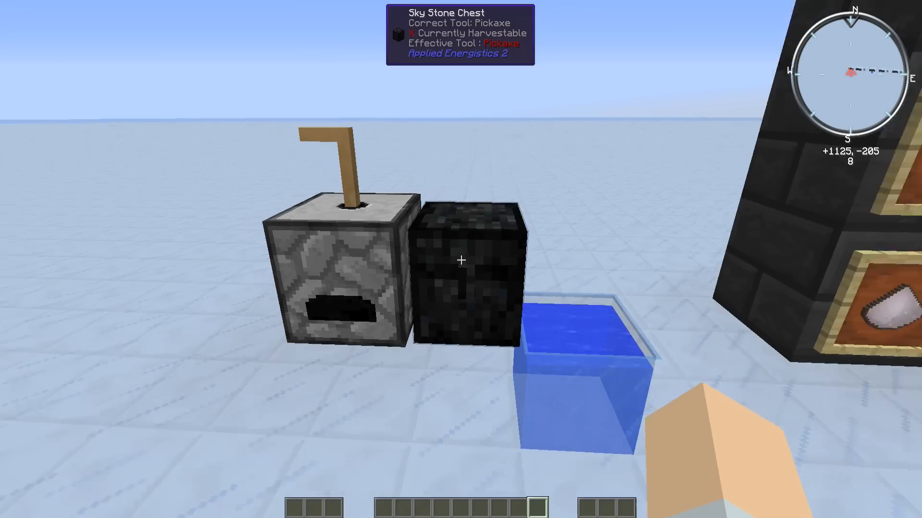
pyautogui.moveTo(461, 259)
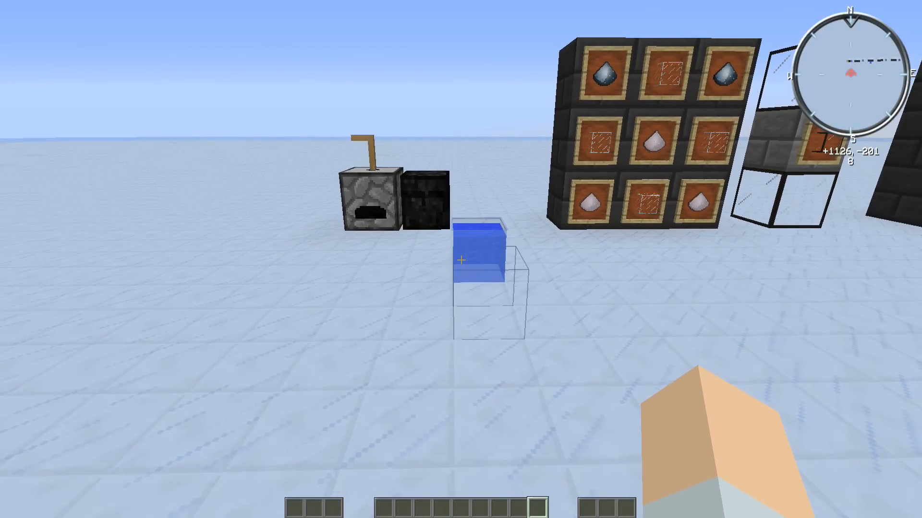
pyautogui.press('e')
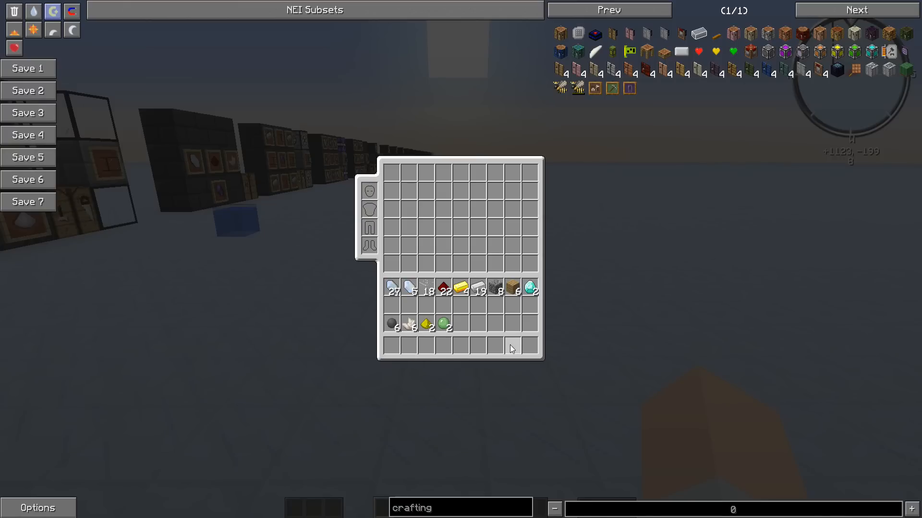
pyautogui.moveTo(461, 380)
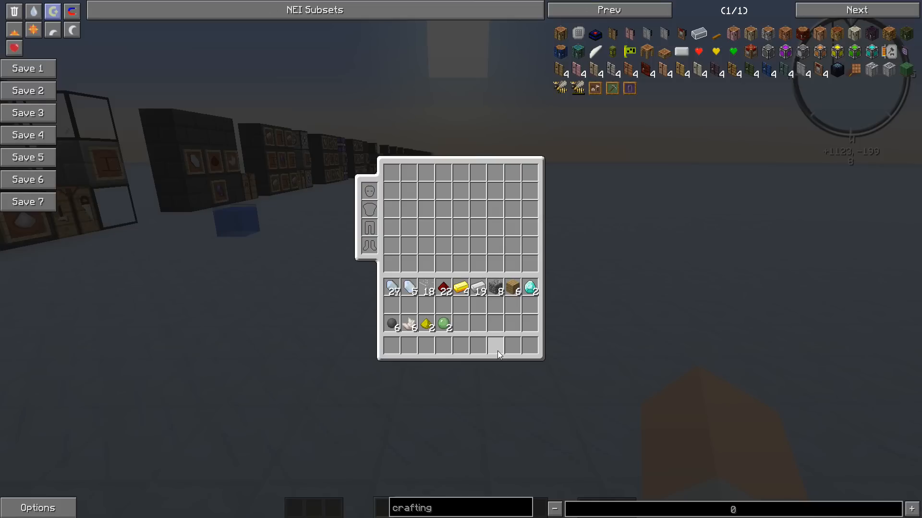
pyautogui.moveTo(488, 350)
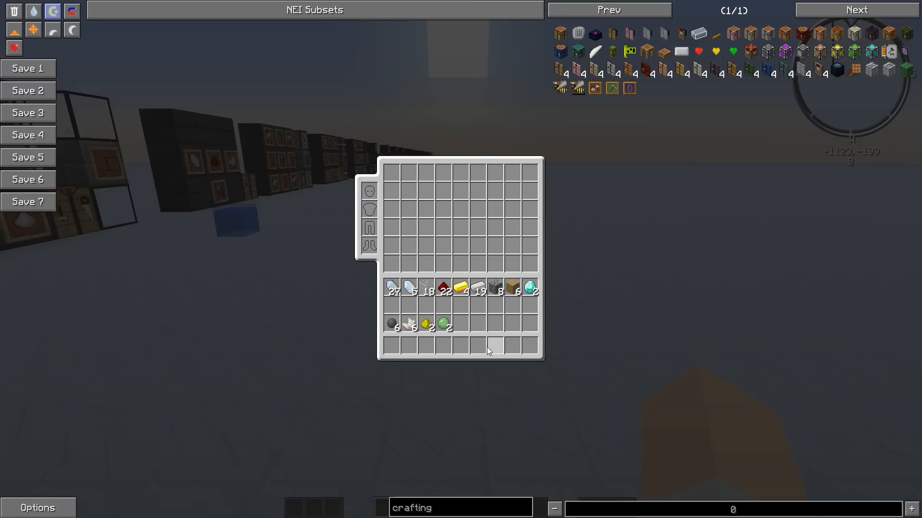
pyautogui.moveTo(548, 250)
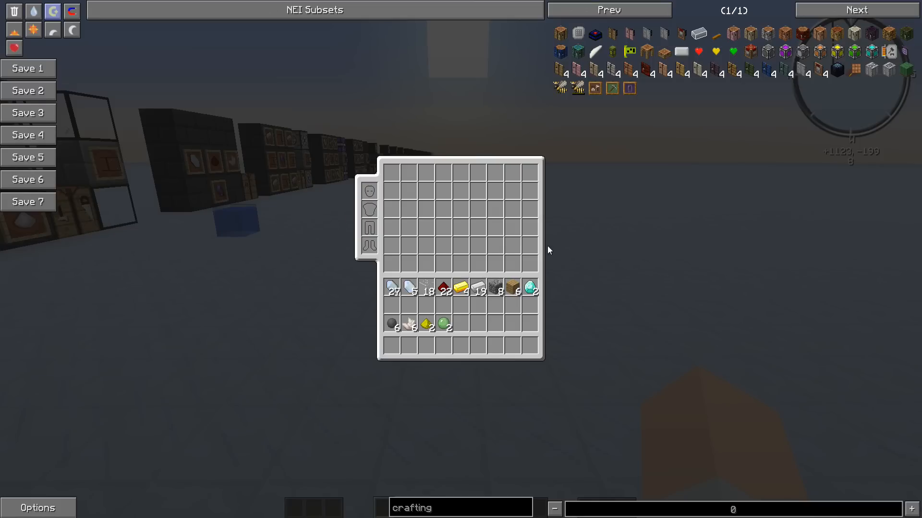
pyautogui.moveTo(480, 348)
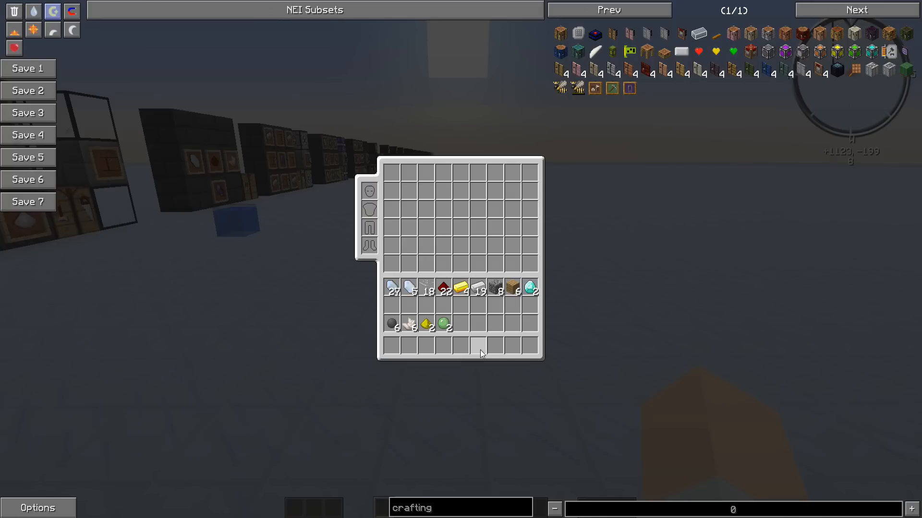
pyautogui.moveTo(453, 335)
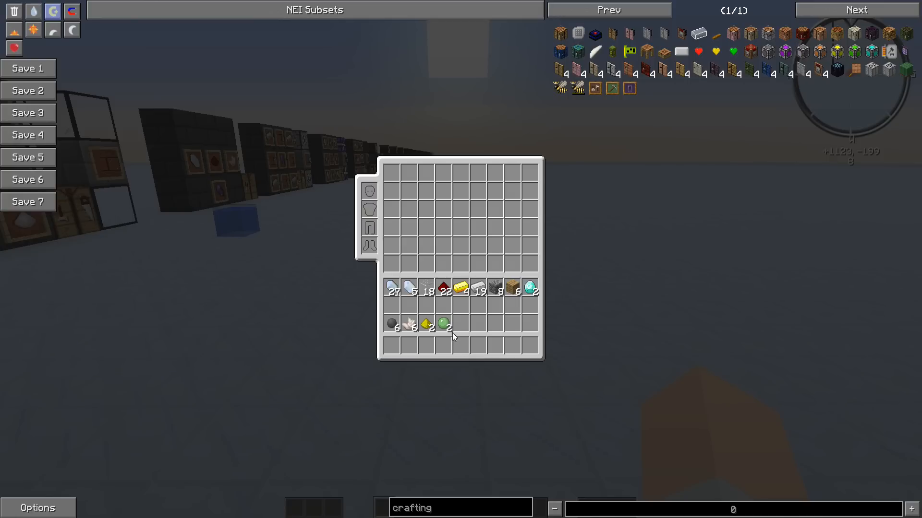
pyautogui.moveTo(444, 341)
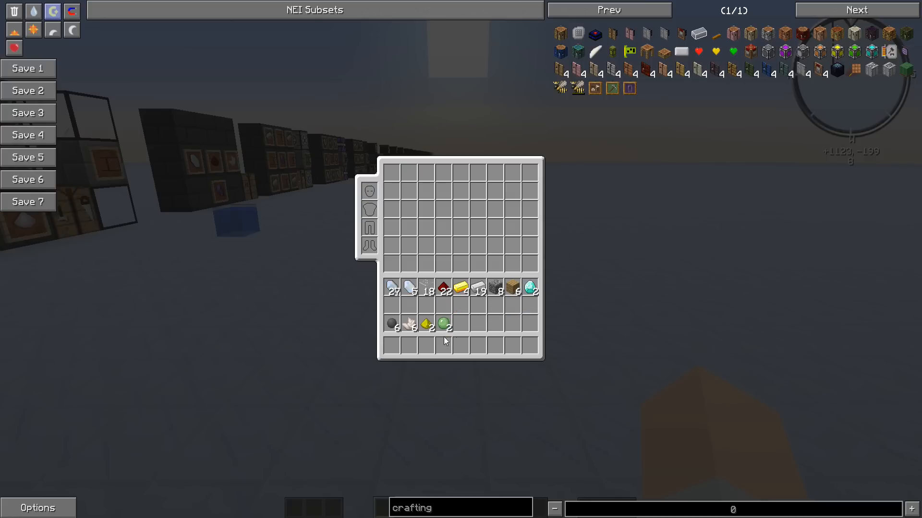
pyautogui.moveTo(444, 323)
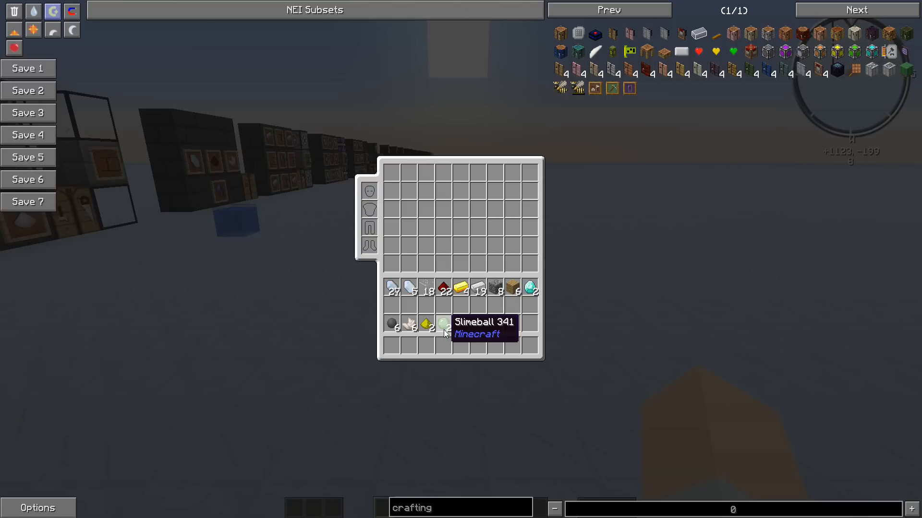
pyautogui.moveTo(447, 322)
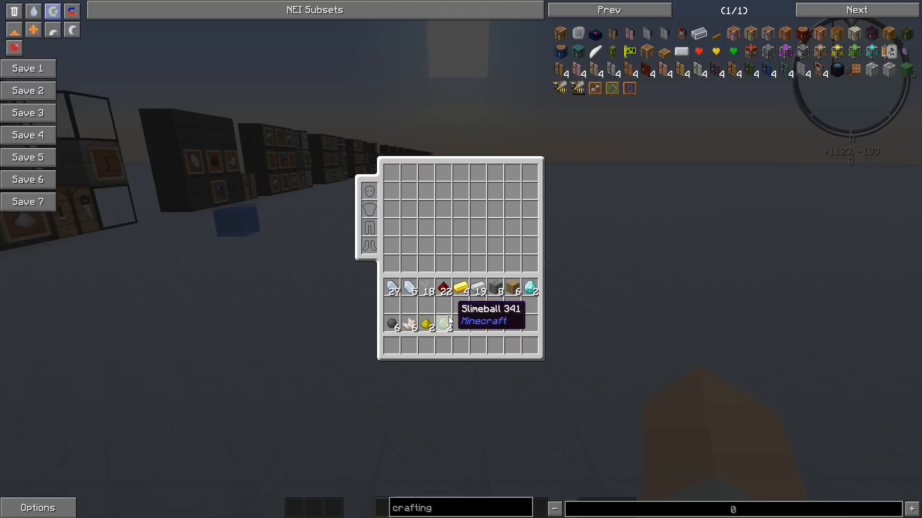
pyautogui.moveTo(450, 329)
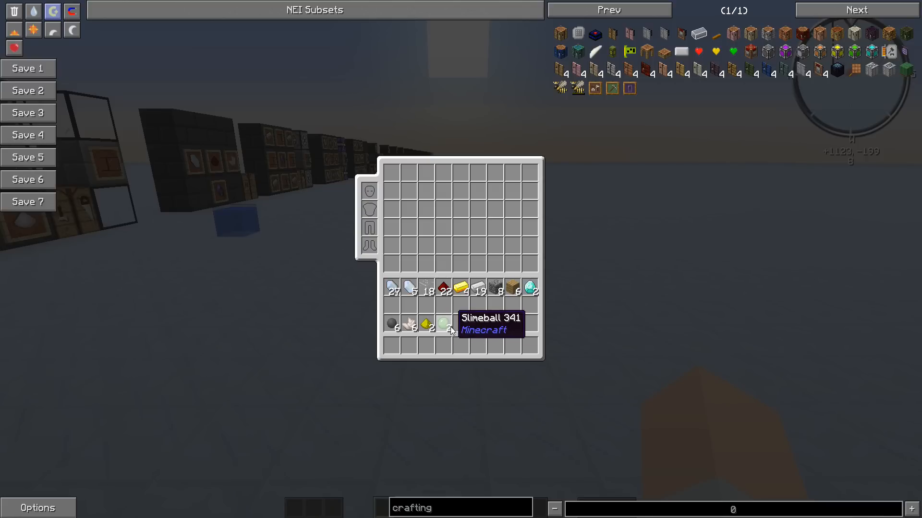
pyautogui.moveTo(443, 322)
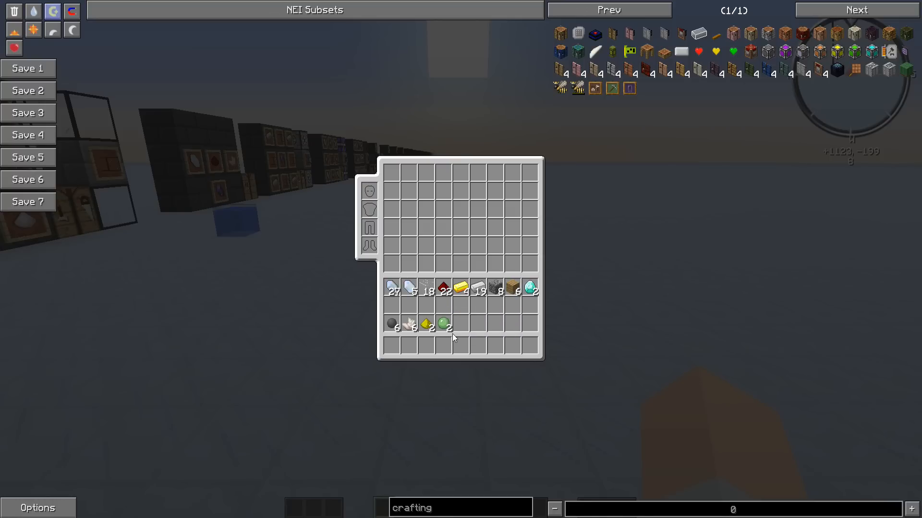
pyautogui.moveTo(423, 336)
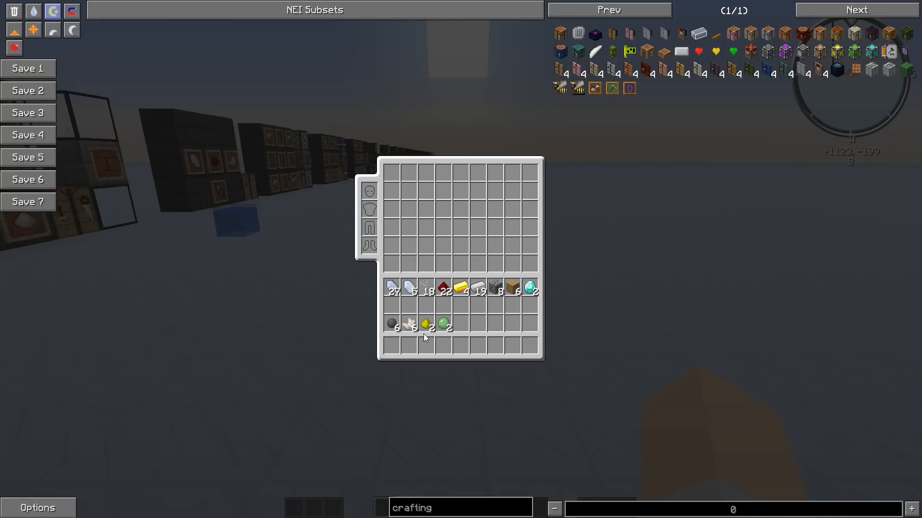
pyautogui.moveTo(427, 324)
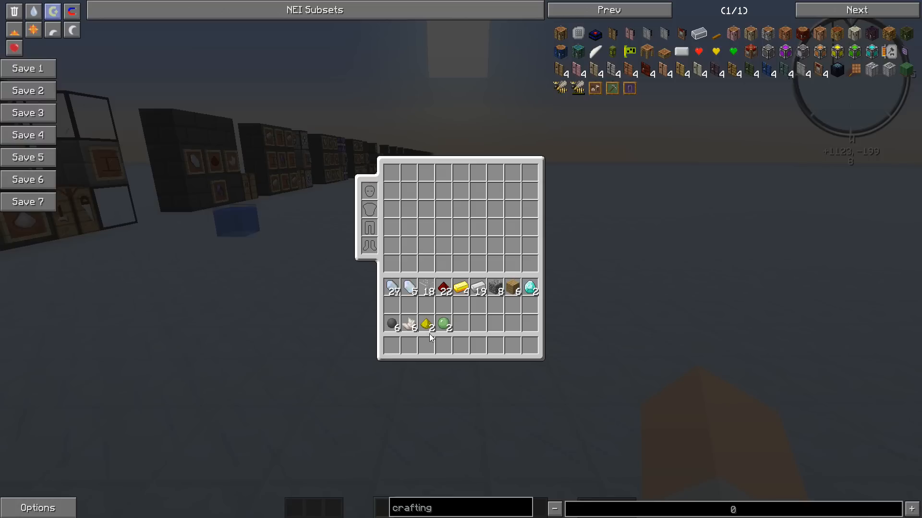
pyautogui.moveTo(428, 342)
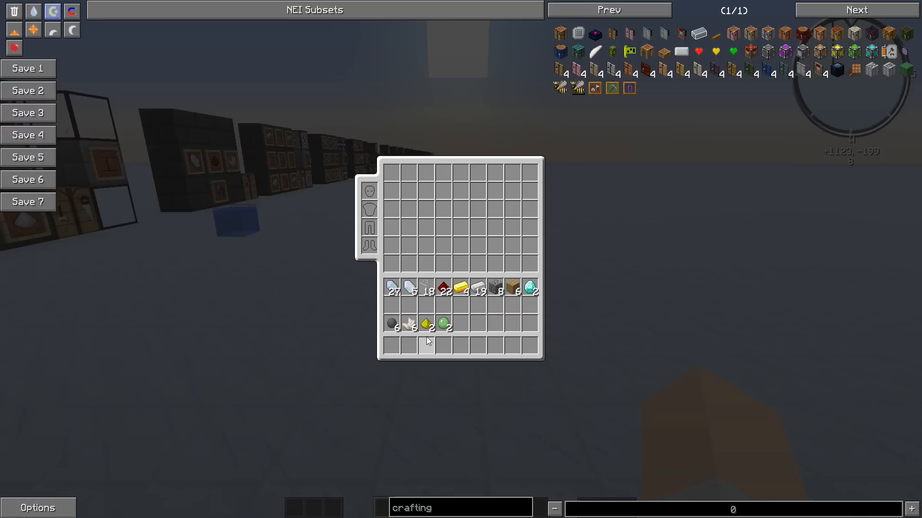
pyautogui.moveTo(405, 347)
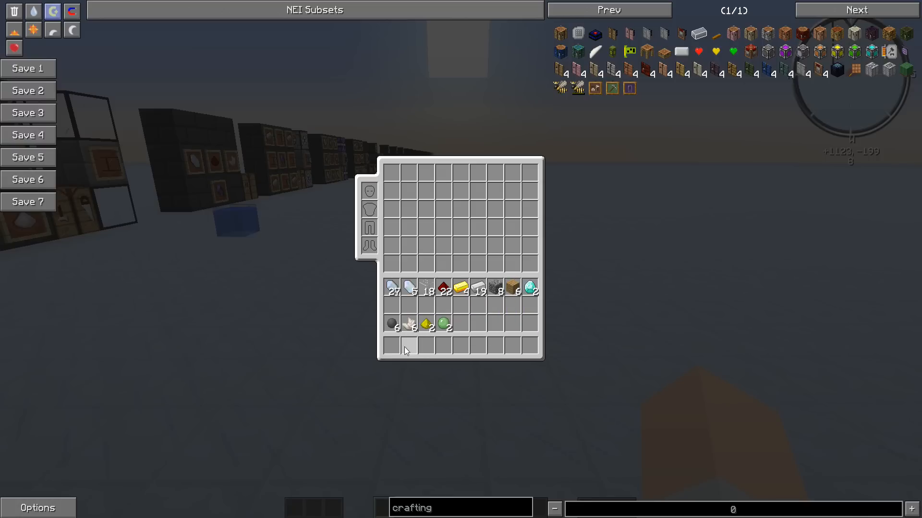
pyautogui.moveTo(393, 325)
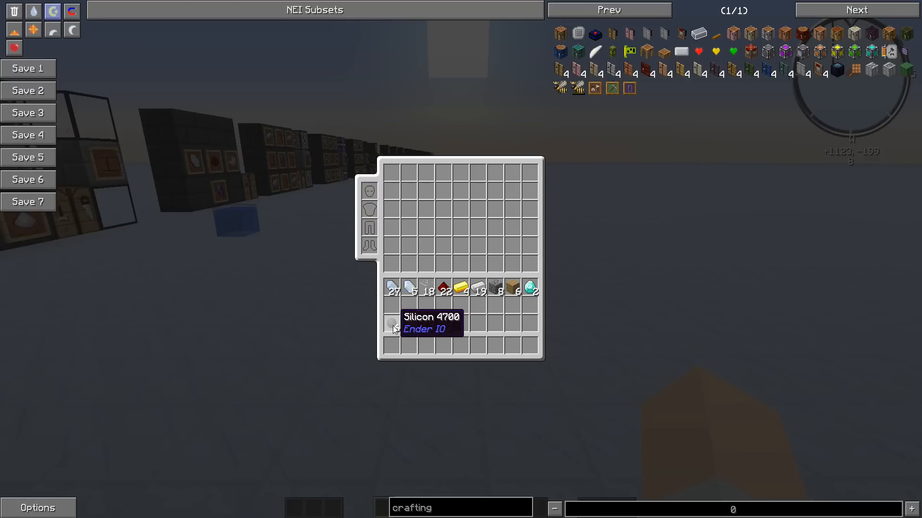
pyautogui.moveTo(404, 319)
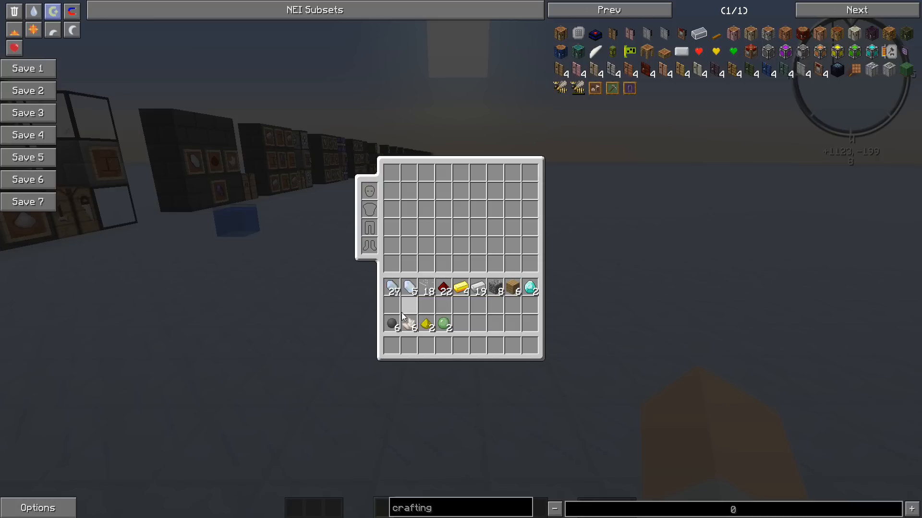
pyautogui.moveTo(395, 323)
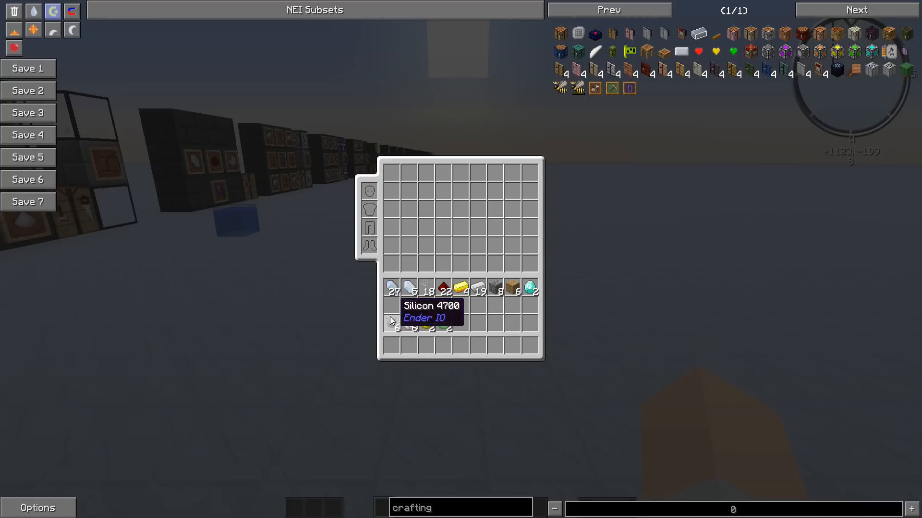
pyautogui.moveTo(392, 324)
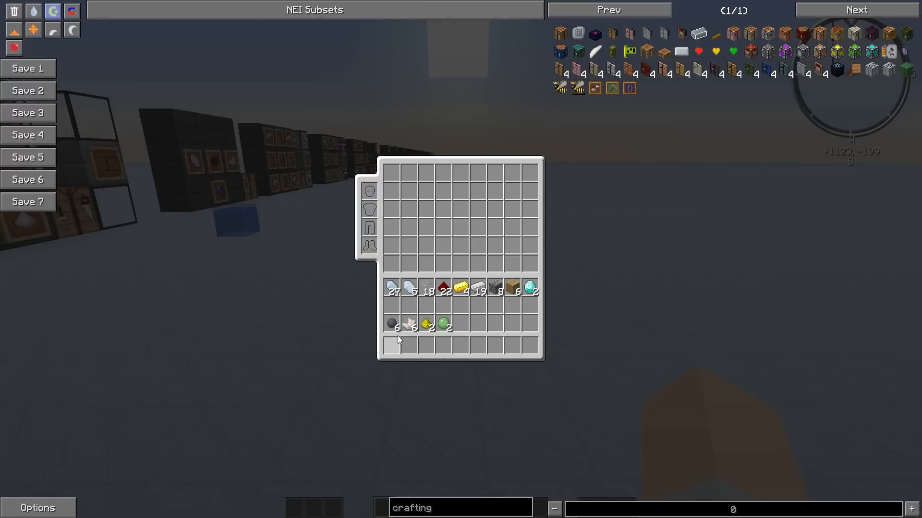
pyautogui.moveTo(395, 323)
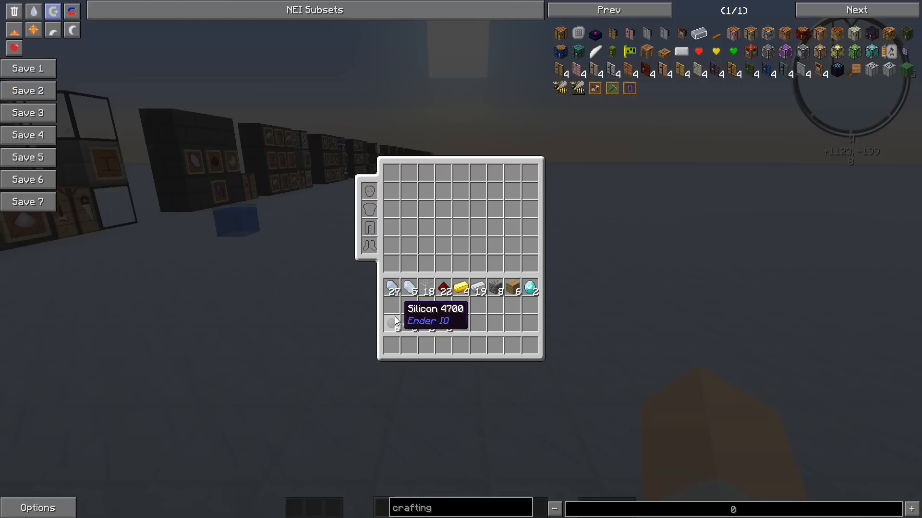
pyautogui.moveTo(392, 327)
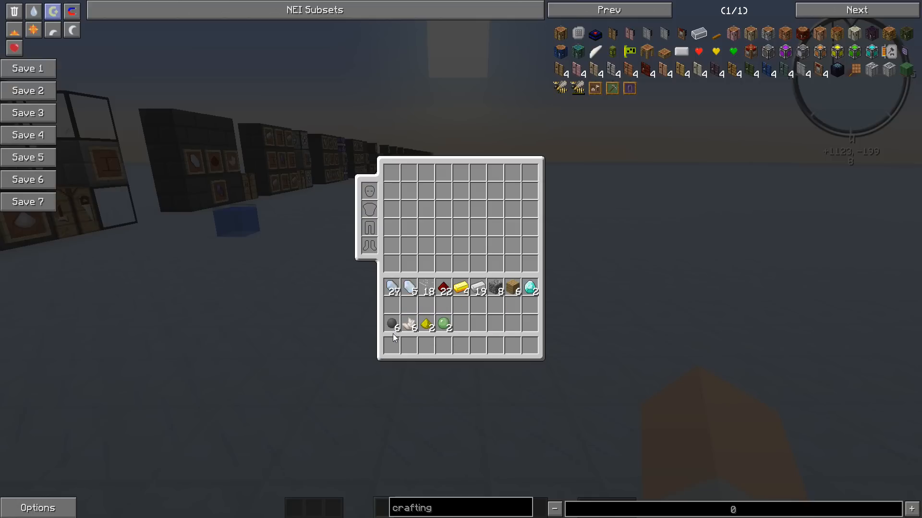
pyautogui.moveTo(400, 340)
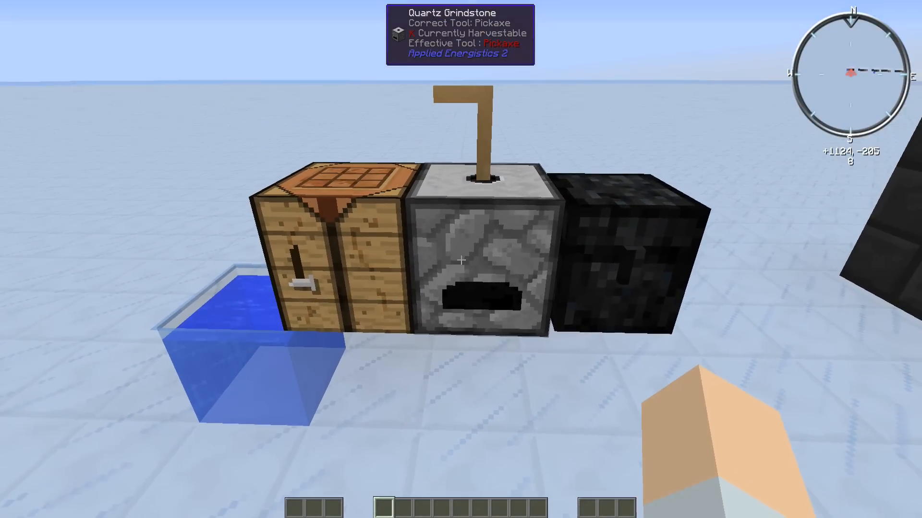
pyautogui.moveTo(461, 259)
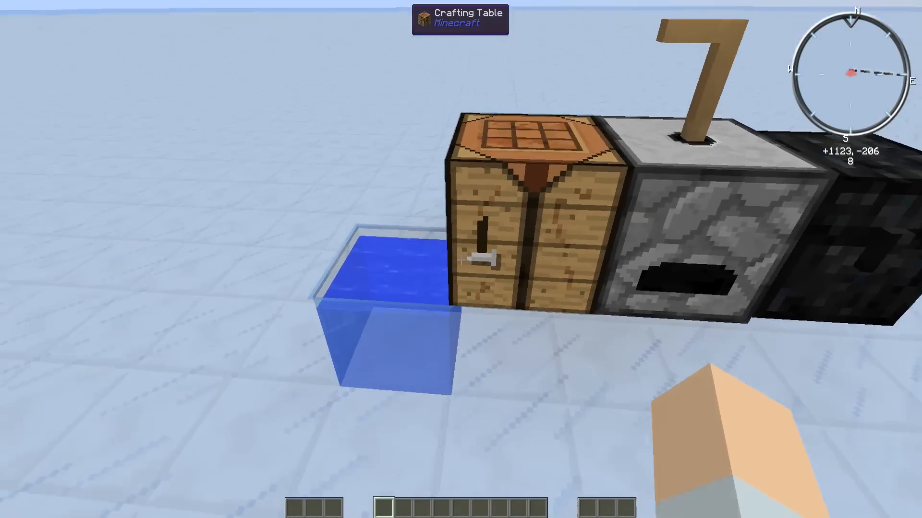
pyautogui.moveTo(460, 260)
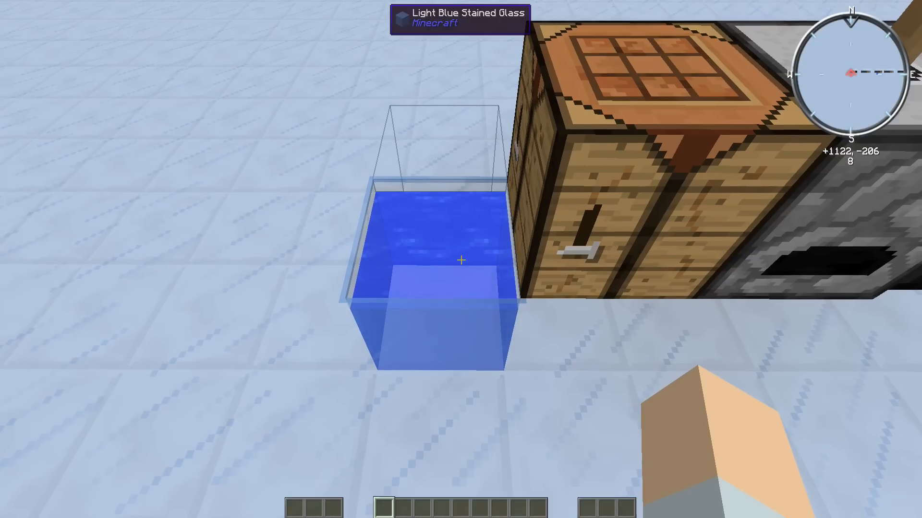
pyautogui.moveTo(461, 260)
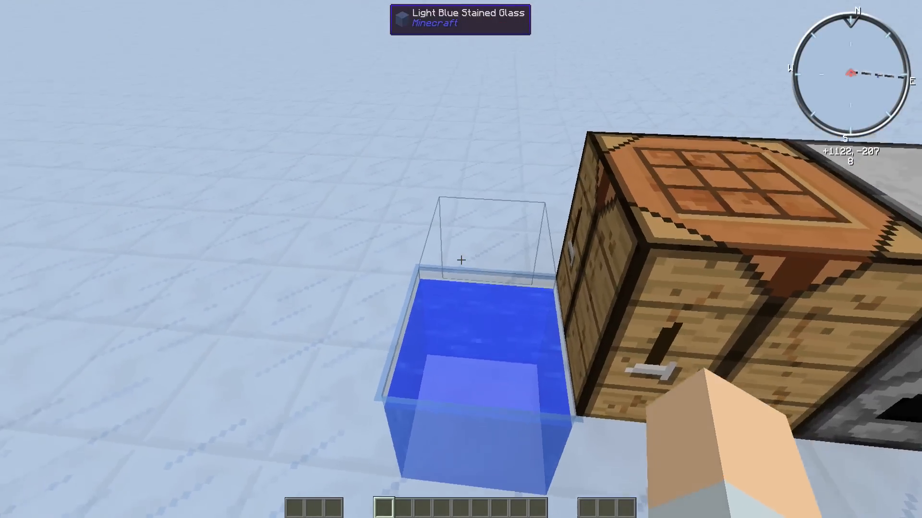
pyautogui.moveTo(461, 260)
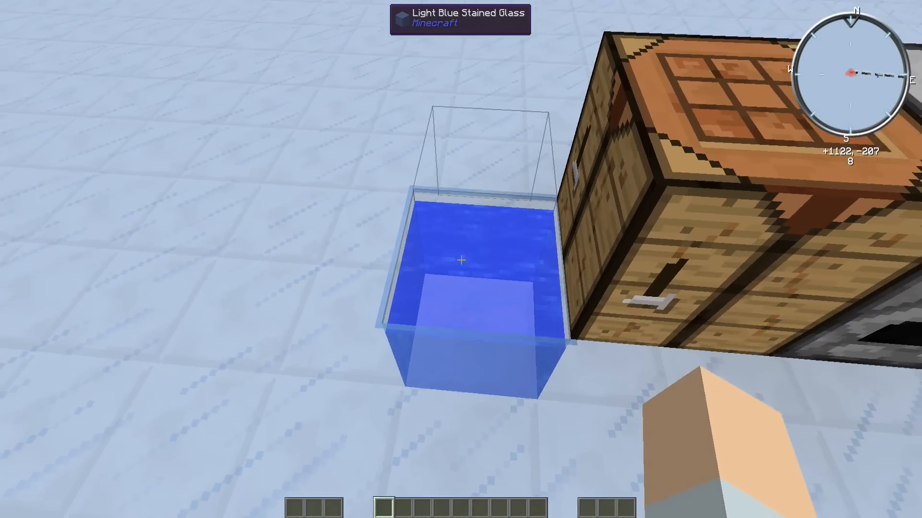
pyautogui.moveTo(461, 259)
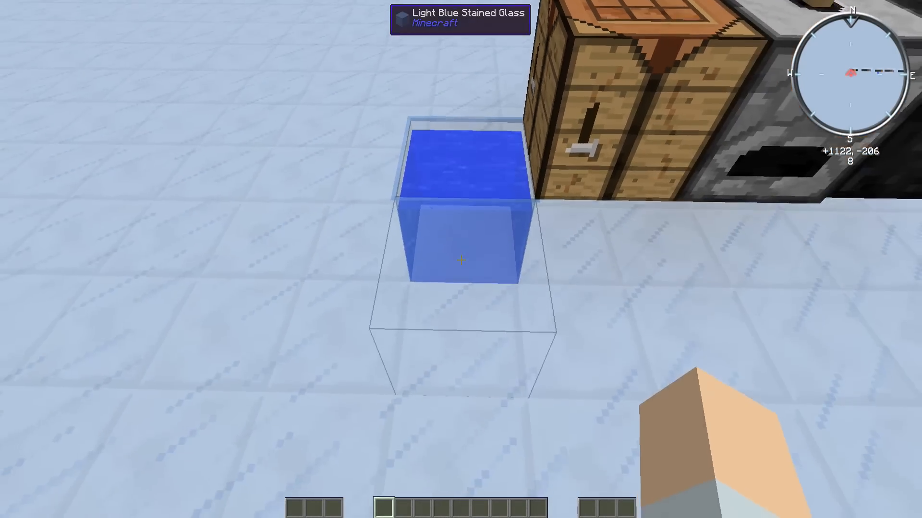
# Open the inventory after viewing the water-filled glass basin
pyautogui.press('e')
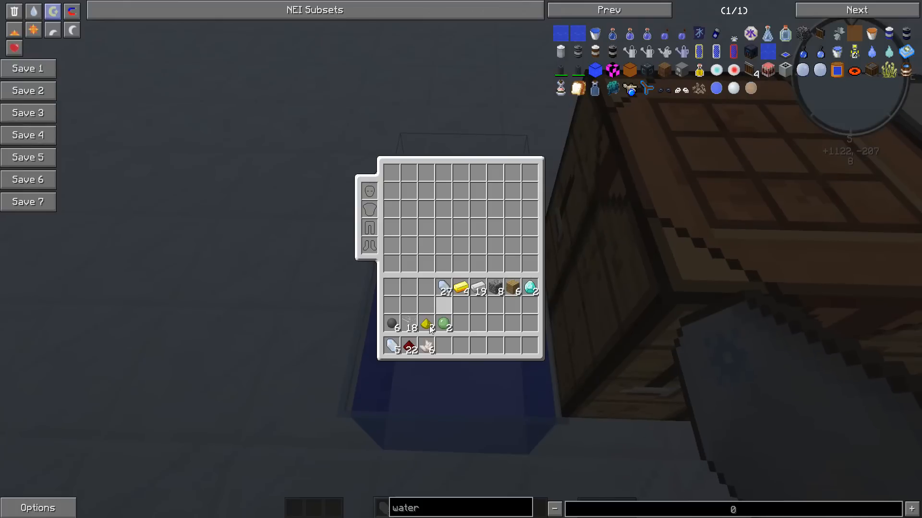
pyautogui.moveTo(393, 346)
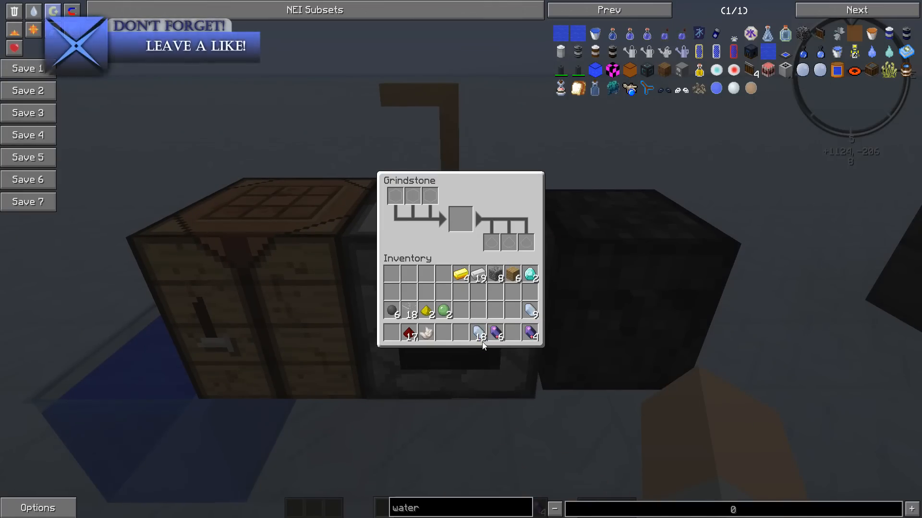
pyautogui.moveTo(497, 335)
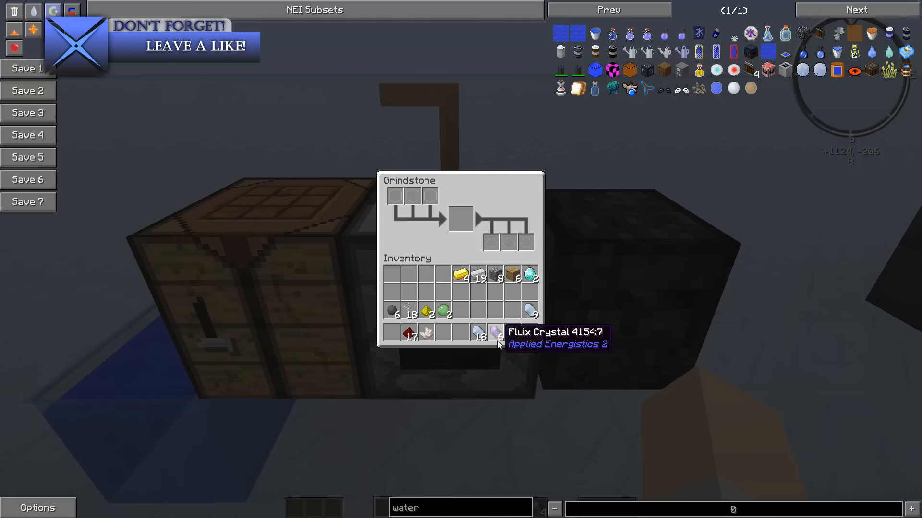
# Move the stack of 18 quartz crystals into the grindstone's input slot
pyautogui.click(393, 196)
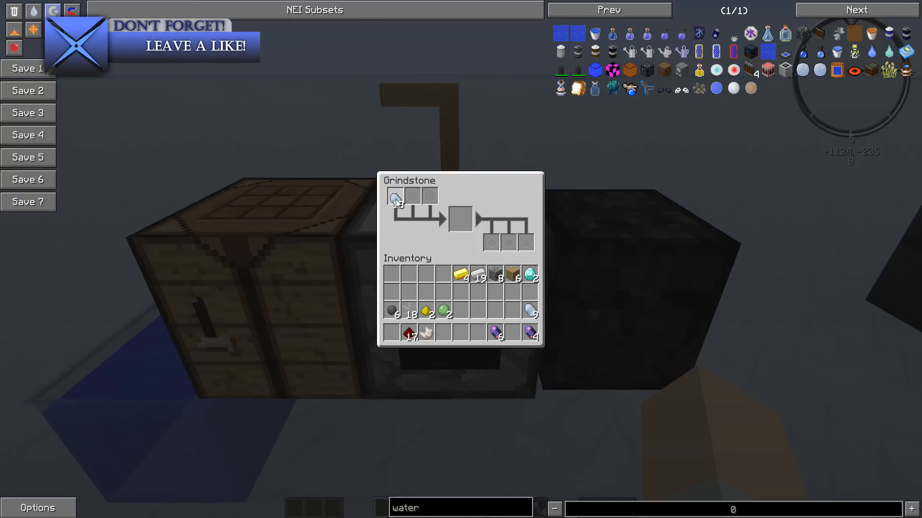
pyautogui.click(396, 196)
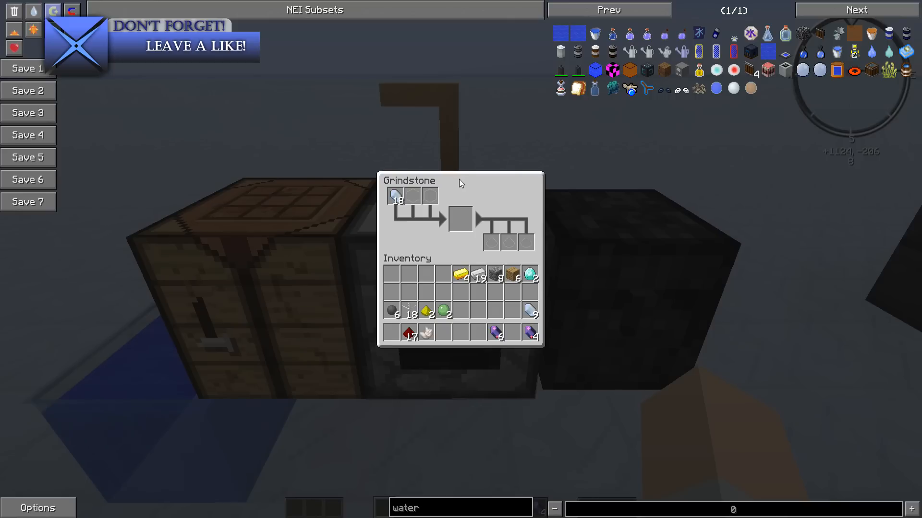
pyautogui.moveTo(496, 333)
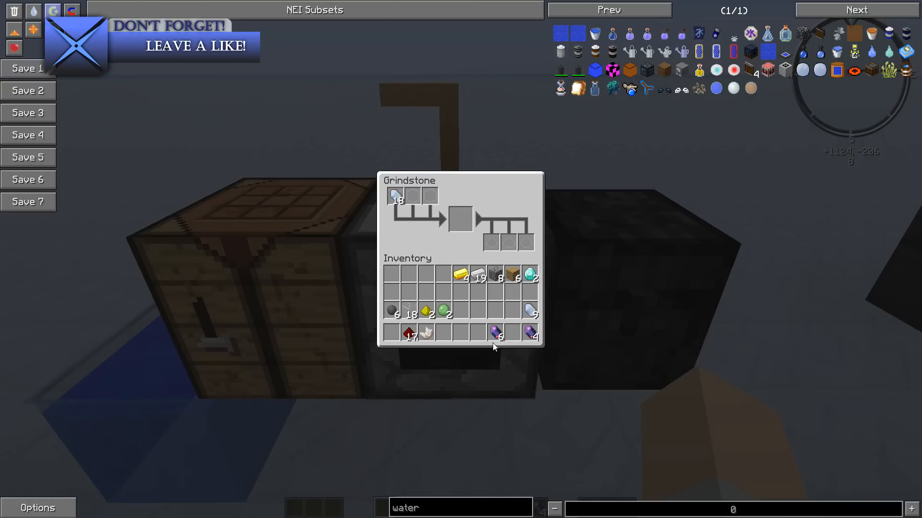
# Close the grindstone and place stone and other ingredients into the crafting grid
pyautogui.press('Escape')
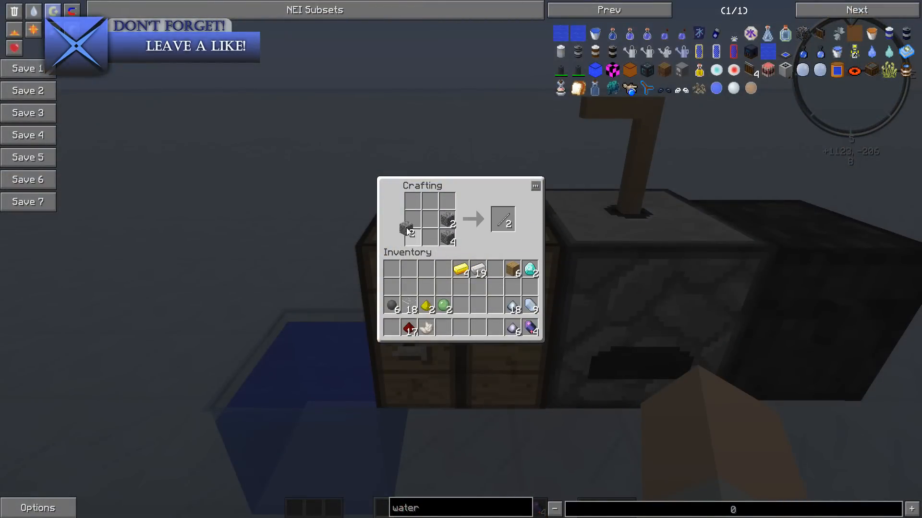
pyautogui.click(502, 219)
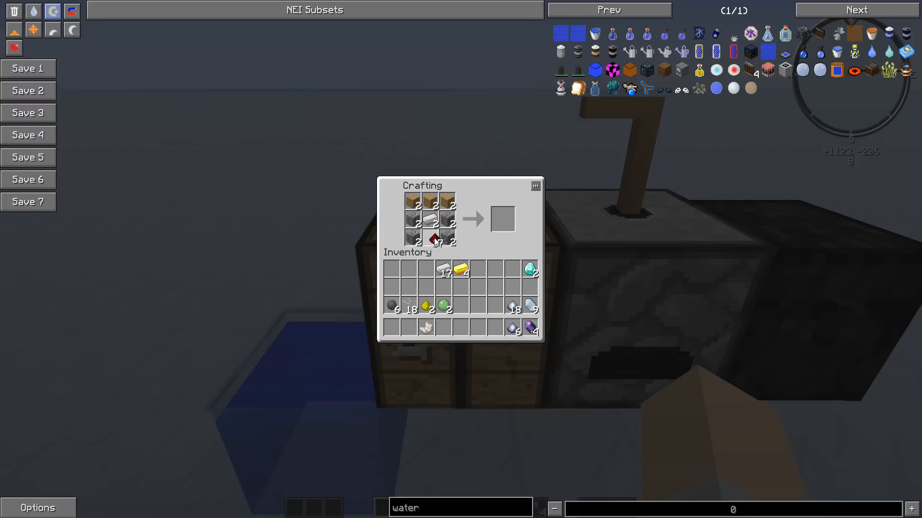
pyautogui.click(503, 218)
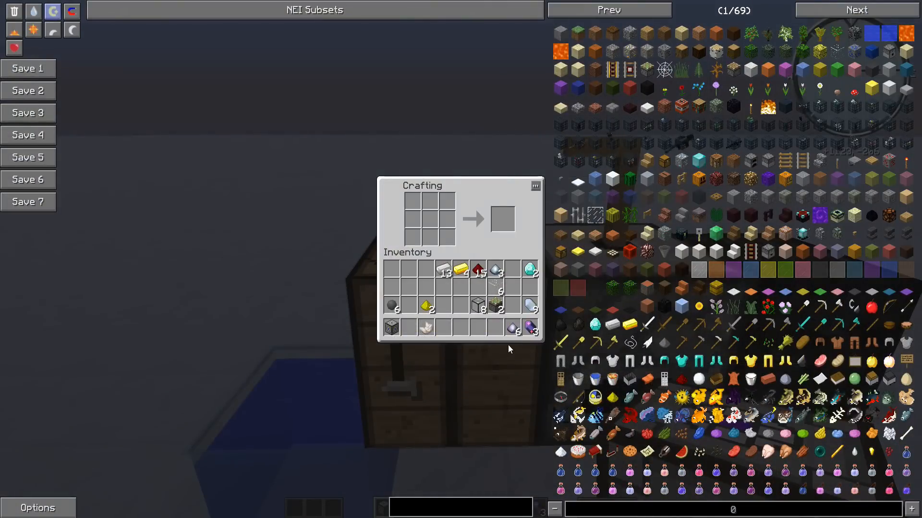
# Work in the crafting screen, then close it with an Energy Cell placed in the world
pyautogui.click(529, 328)
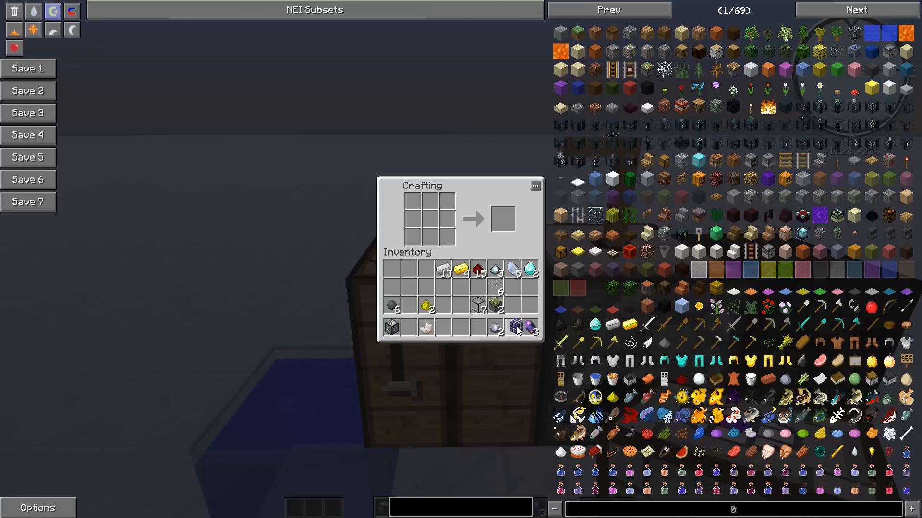
pyautogui.press('Escape')
pyautogui.write('creative')
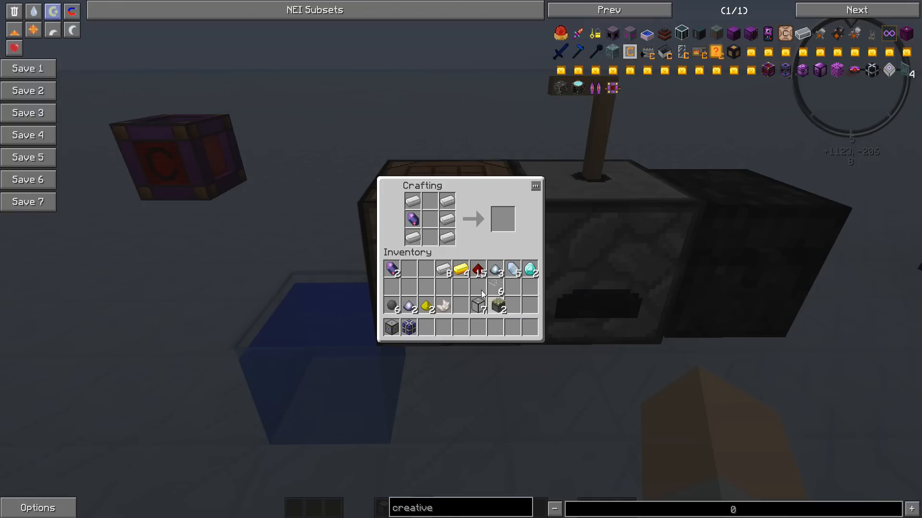
pyautogui.moveTo(504, 219)
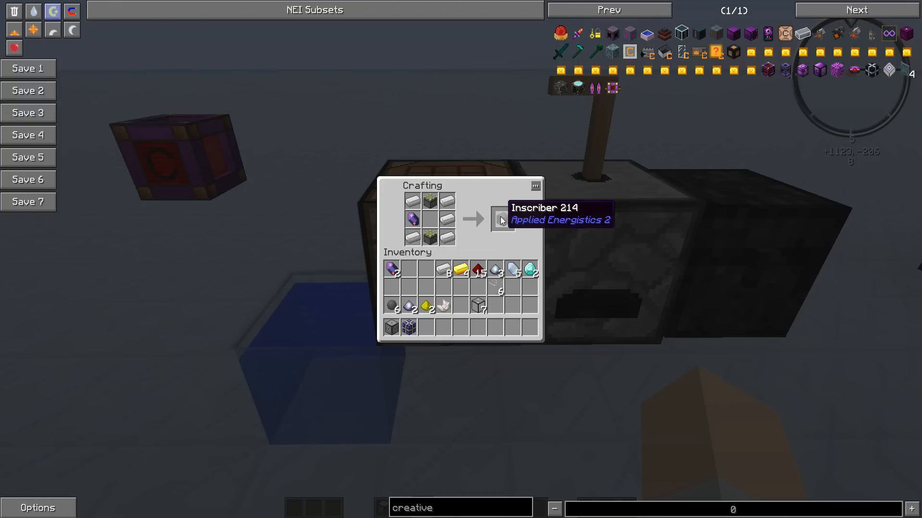
pyautogui.press('Escape')
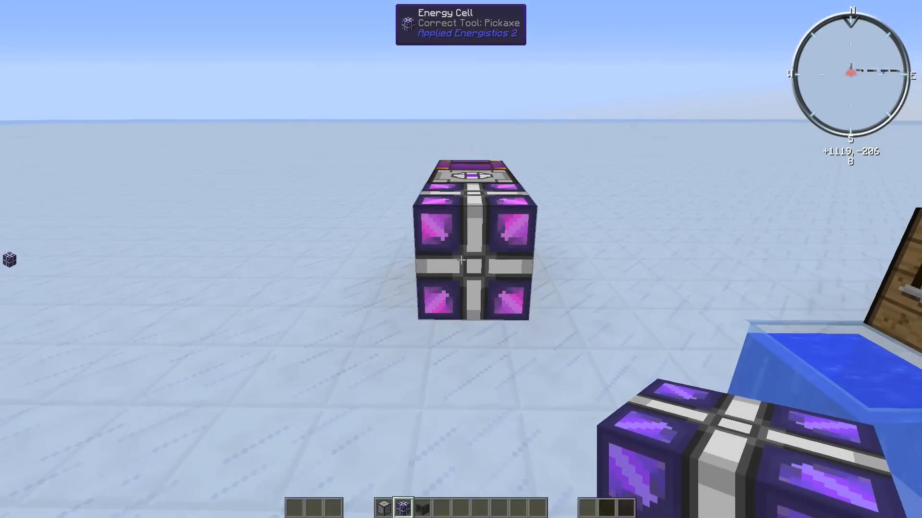
pyautogui.moveTo(461, 260)
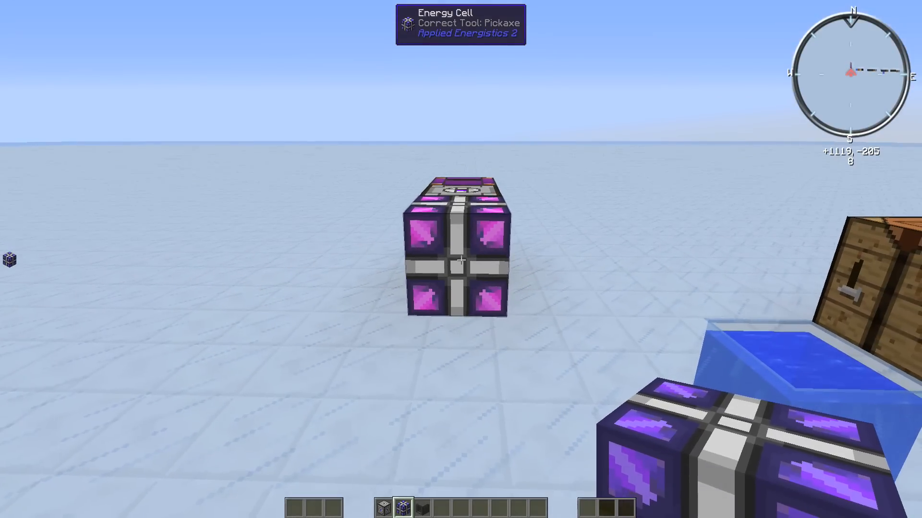
pyautogui.moveTo(461, 260)
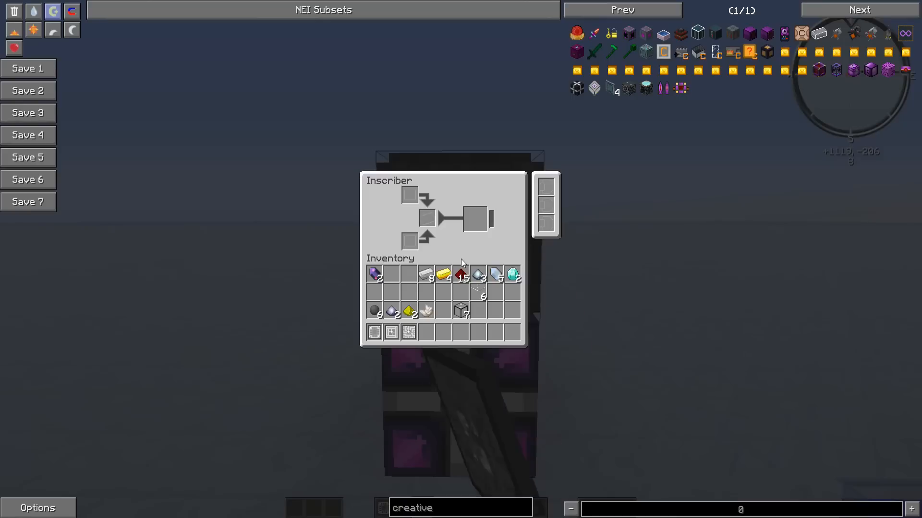
pyautogui.moveTo(513, 274)
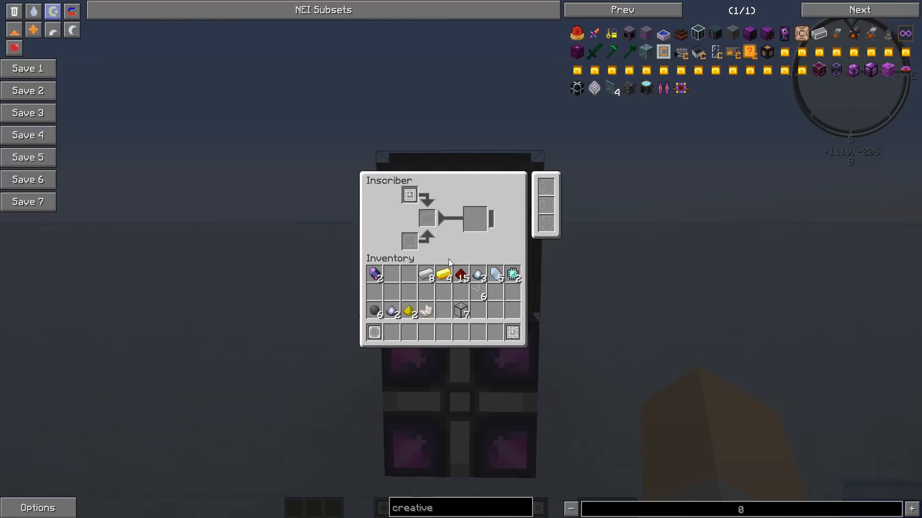
pyautogui.moveTo(443, 274)
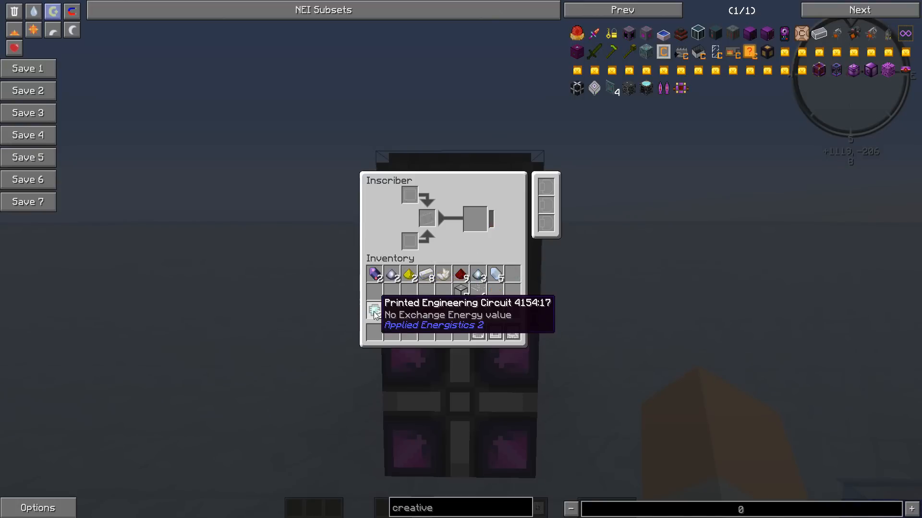
pyautogui.moveTo(391, 311)
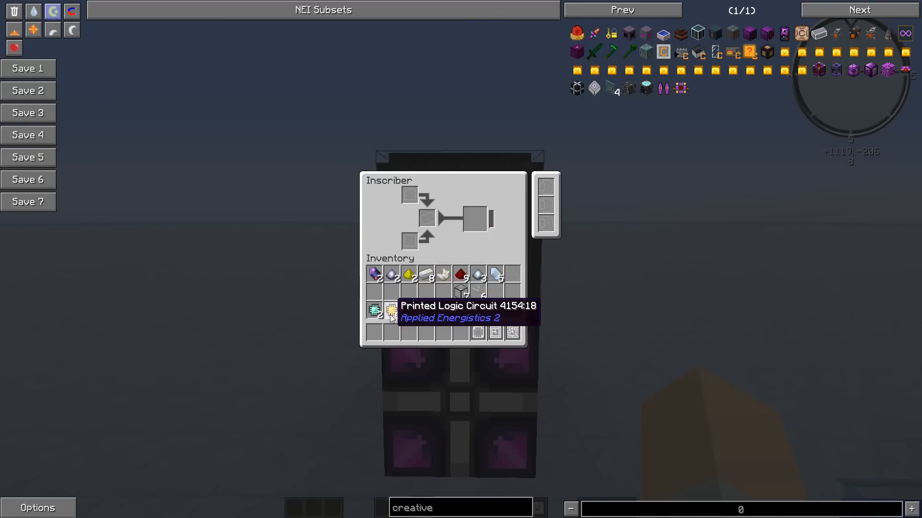
pyautogui.moveTo(374, 311)
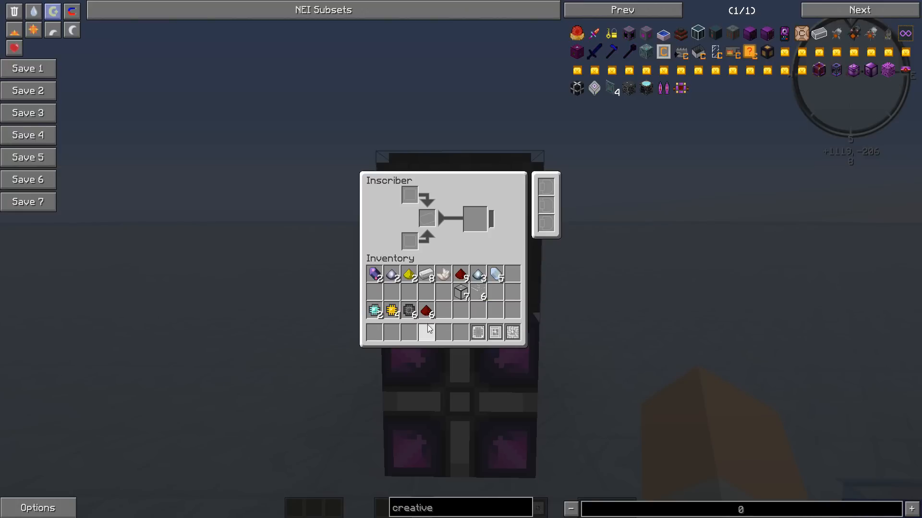
# Pull a printed circuit from the Inscriber into the inventory
pyautogui.click(427, 219)
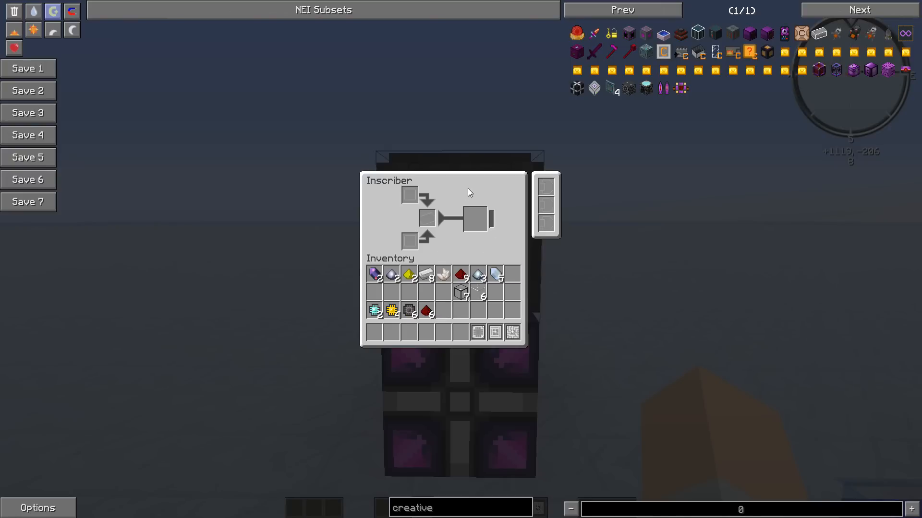
pyautogui.moveTo(393, 311)
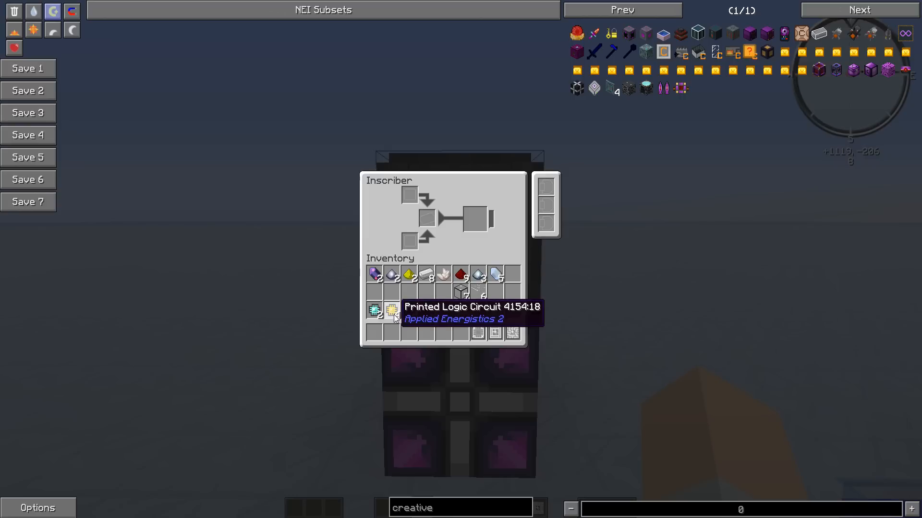
pyautogui.moveTo(375, 310)
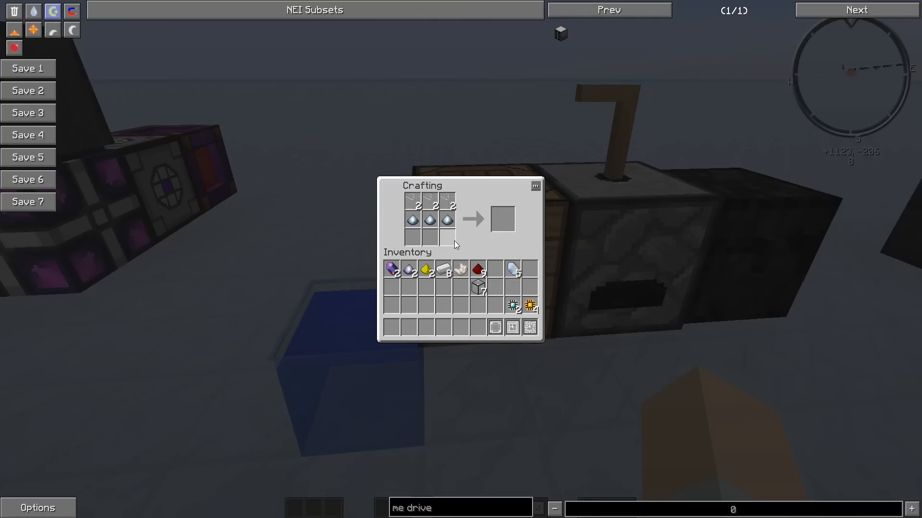
# Place quartz ingredients in the grid and take out the crafted ME Drive
pyautogui.click(412, 219)
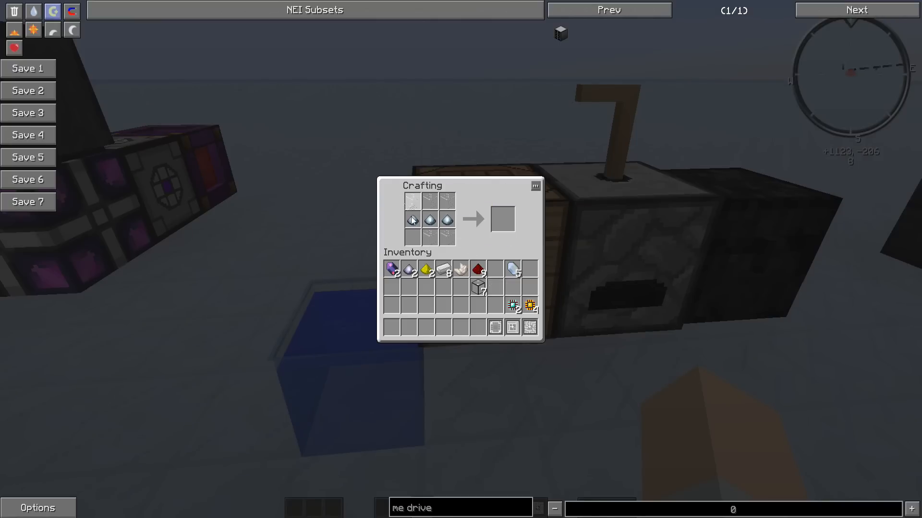
pyautogui.moveTo(503, 223)
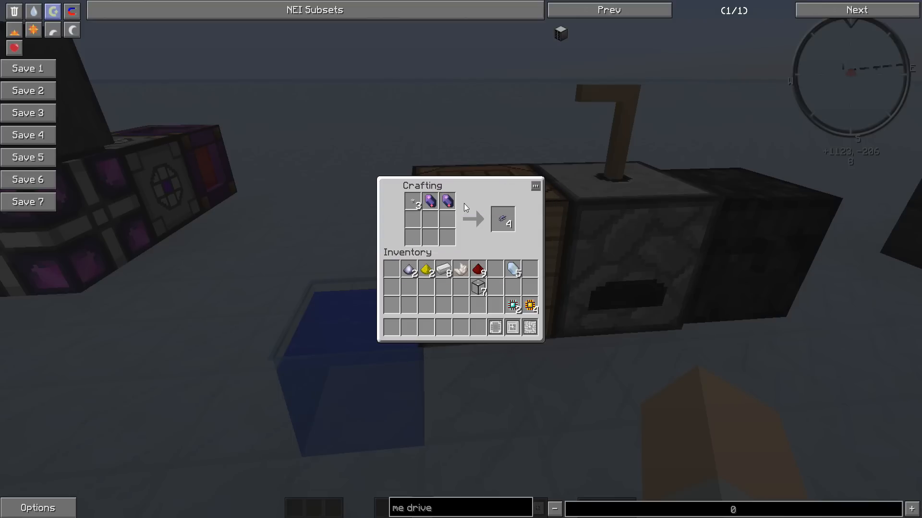
pyautogui.moveTo(503, 220)
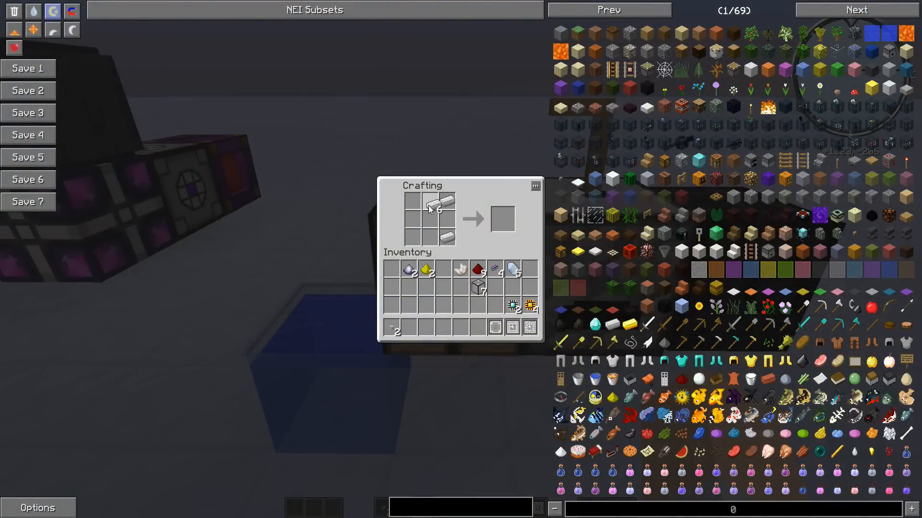
pyautogui.moveTo(498, 271)
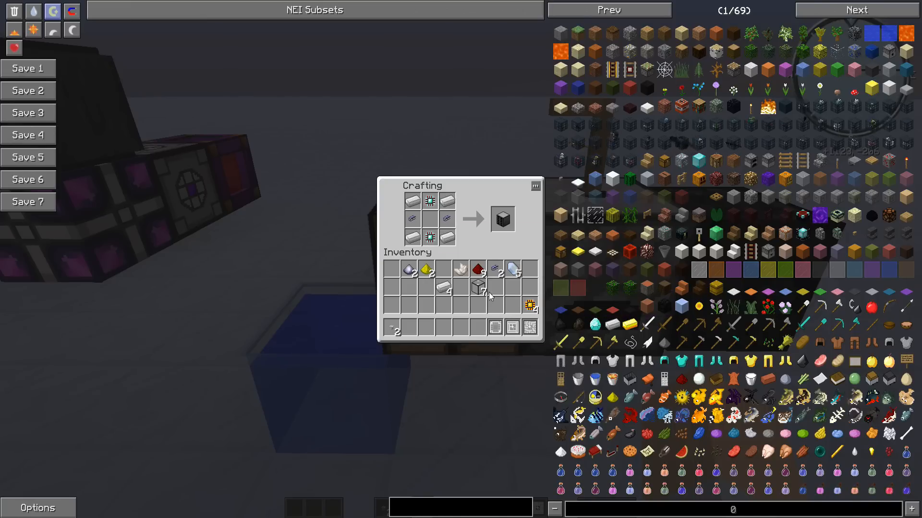
pyautogui.click(502, 218)
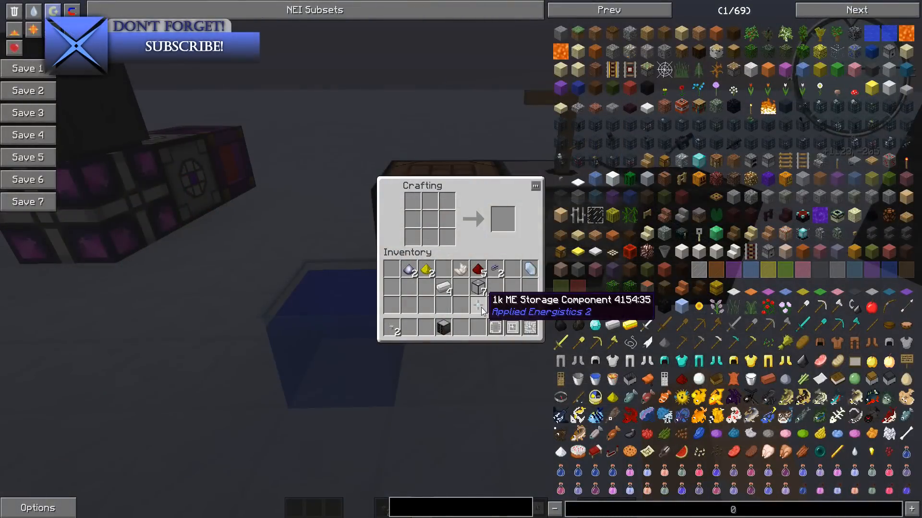
pyautogui.moveTo(432, 220)
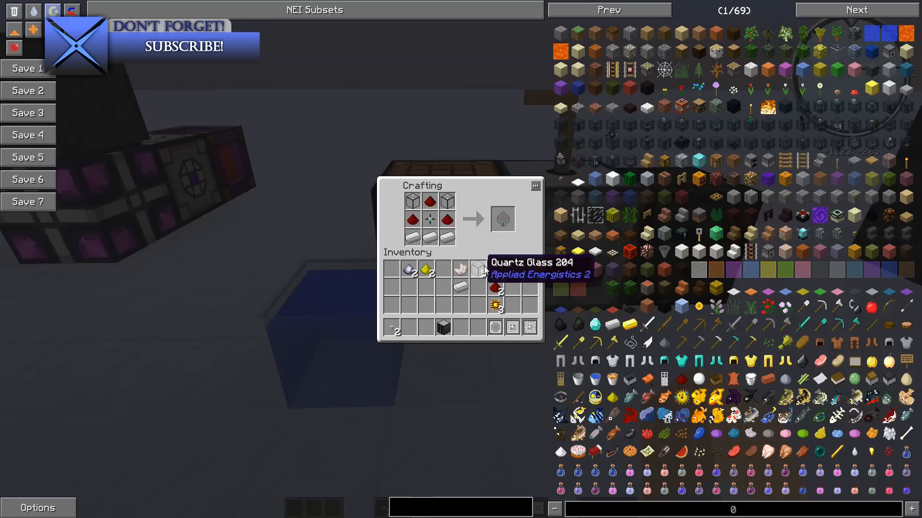
pyautogui.moveTo(502, 219)
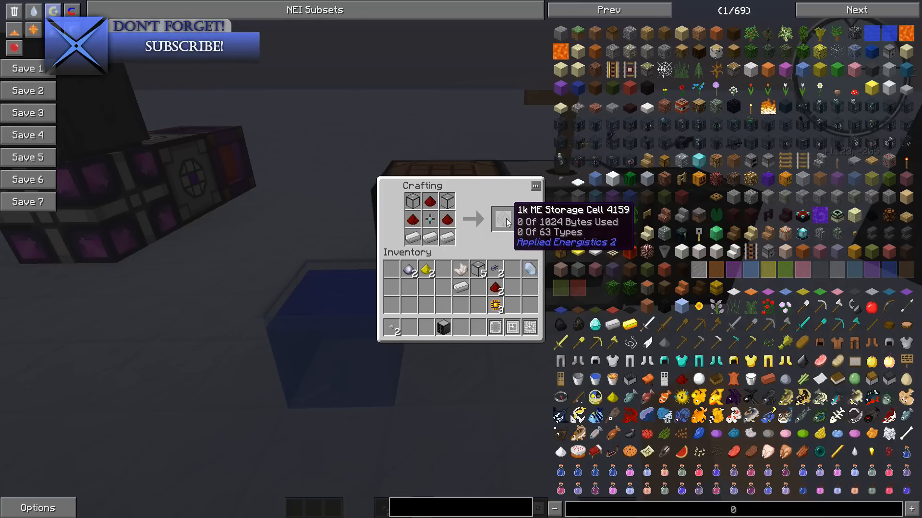
# Collect the crafted 1k ME Storage Cell and close the crafting screen
pyautogui.click(502, 218)
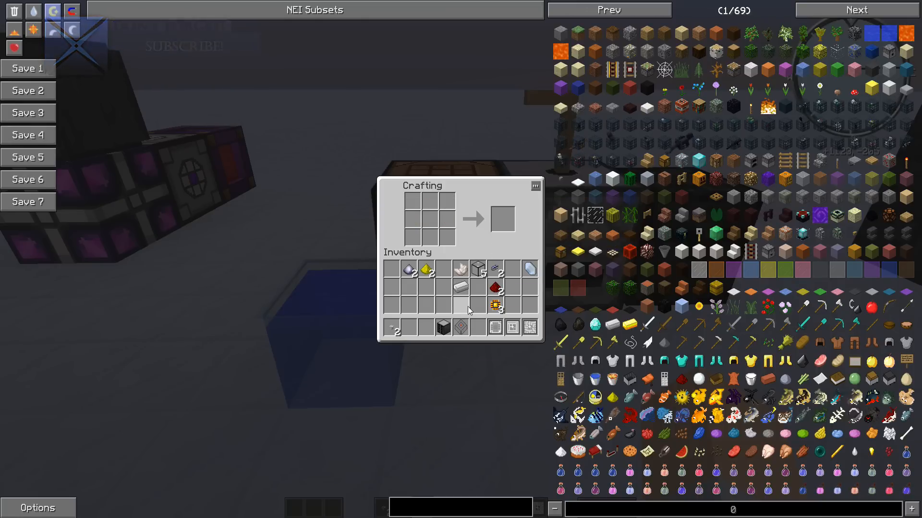
pyautogui.press('Escape')
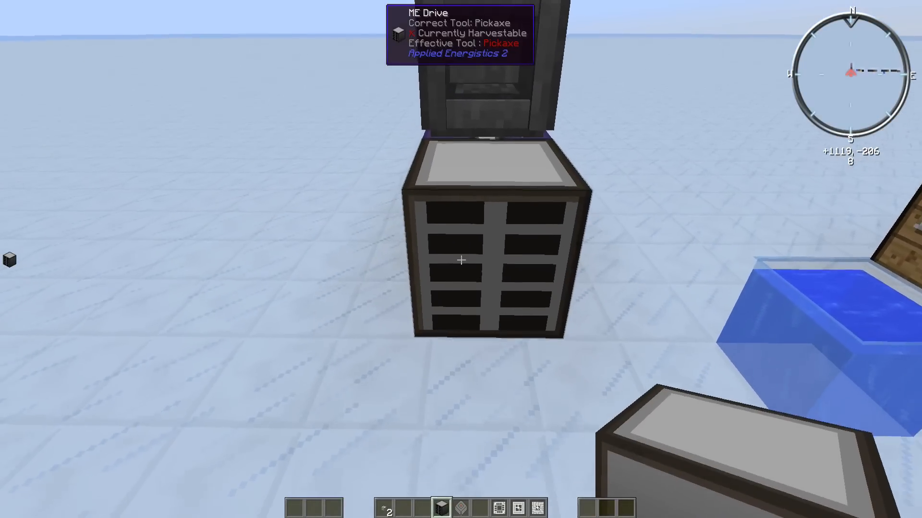
pyautogui.moveTo(461, 259)
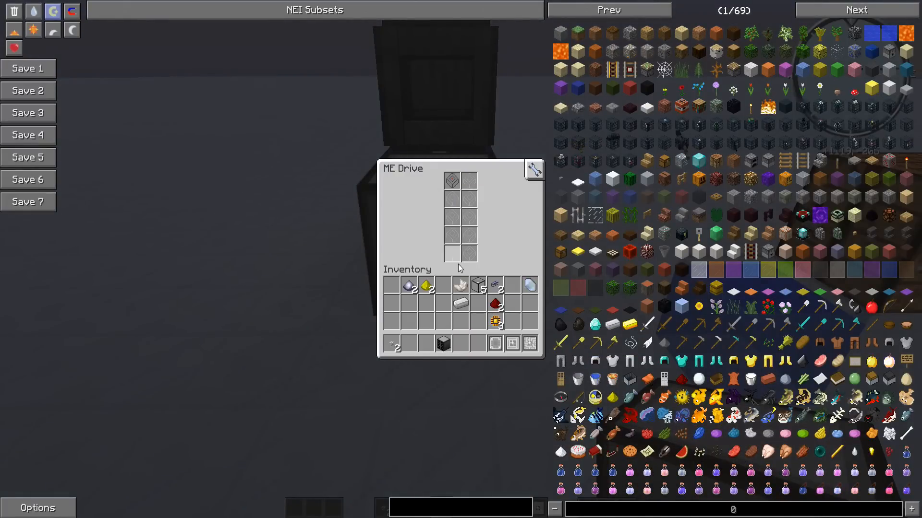
# Close the ME Drive's storage view with the 1k cell inserted
pyautogui.press('Escape')
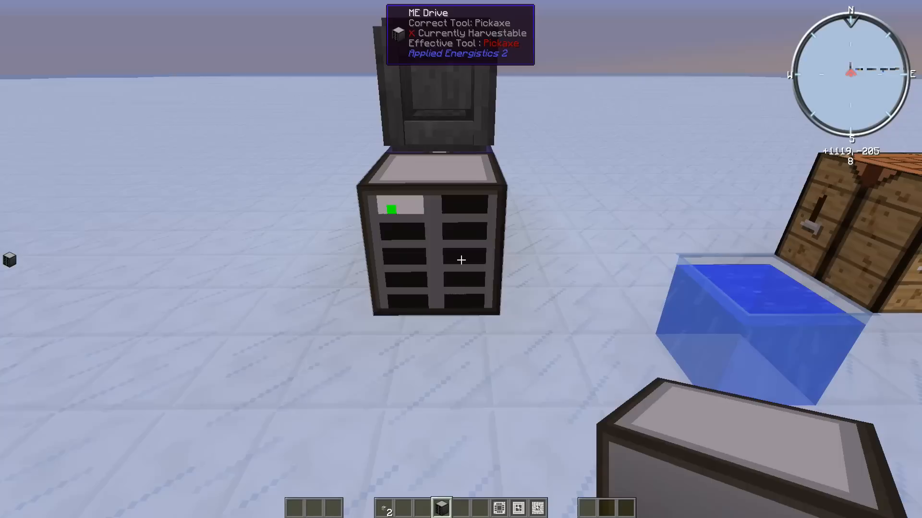
# Bring back the crafting screen for the illuminated panel recipe
pyautogui.press('e')
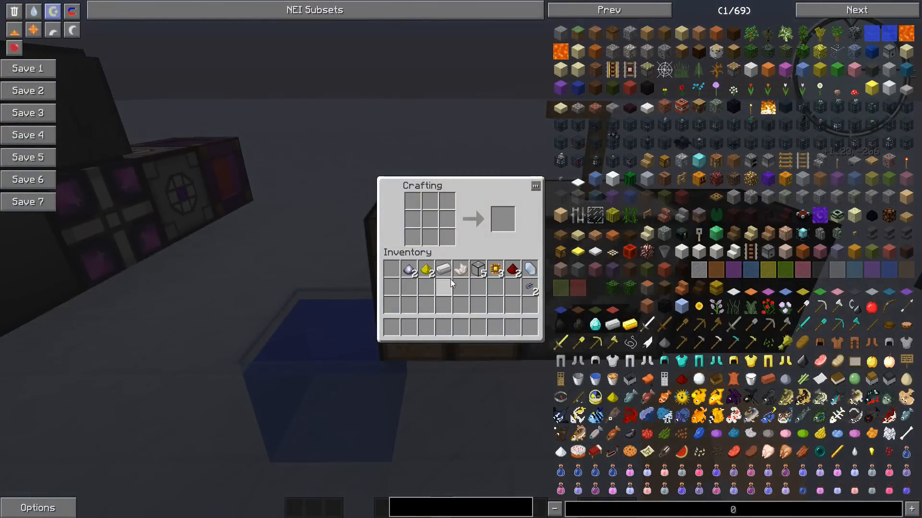
pyautogui.moveTo(478, 270)
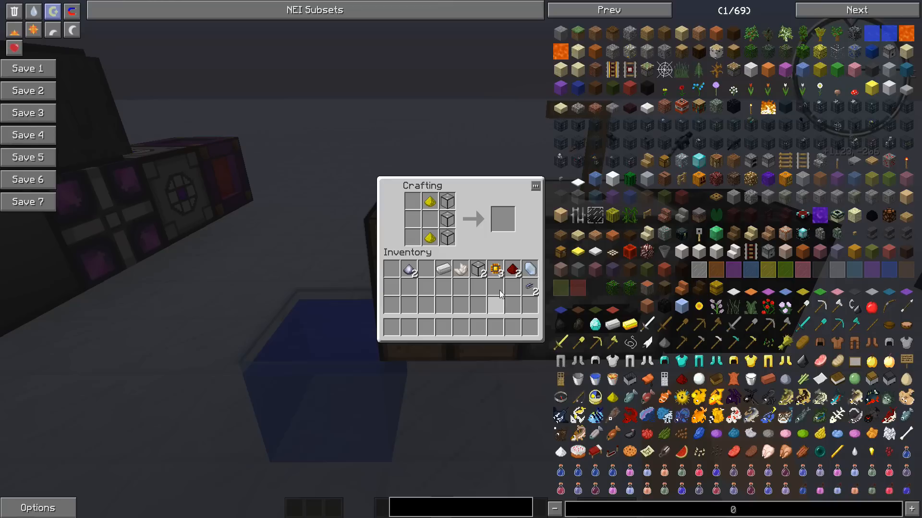
pyautogui.moveTo(516, 286)
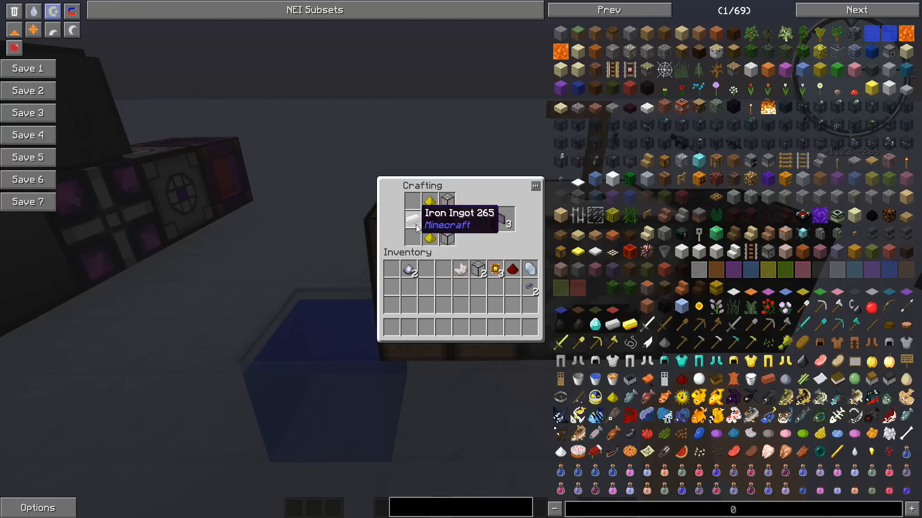
pyautogui.moveTo(506, 220)
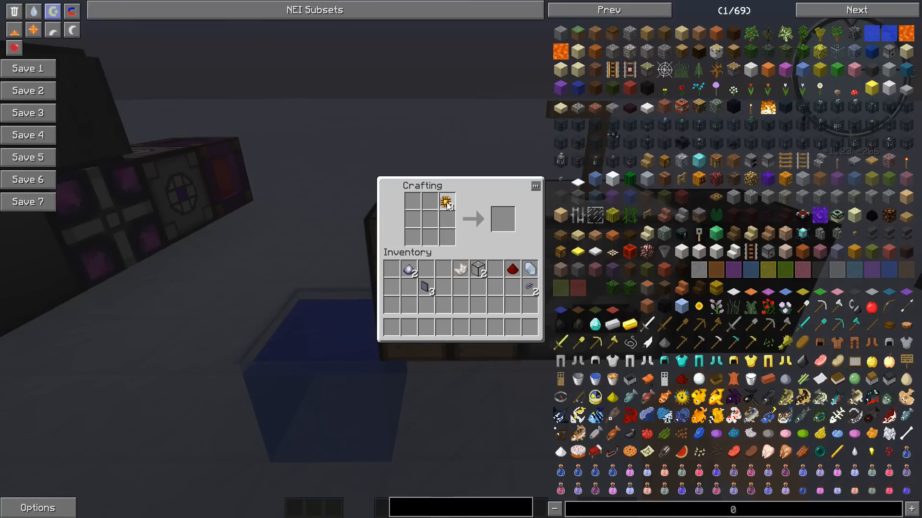
pyautogui.moveTo(446, 202)
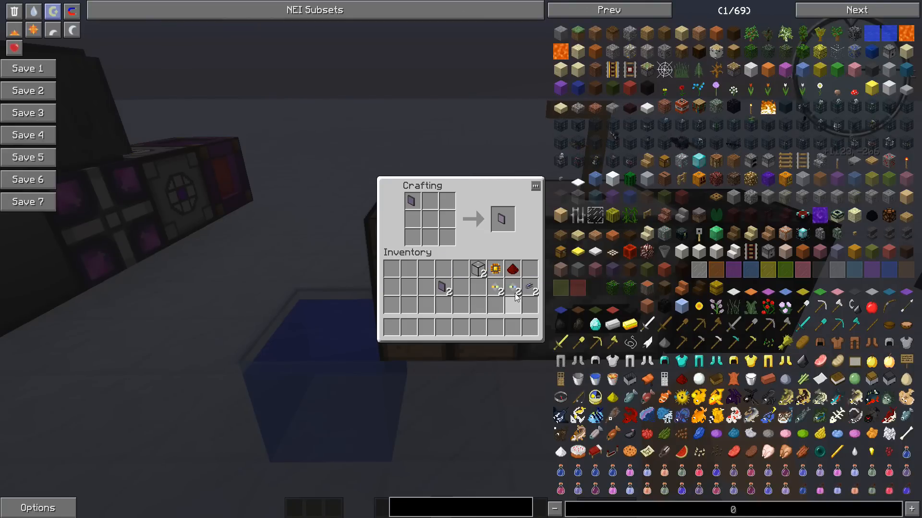
pyautogui.moveTo(516, 293)
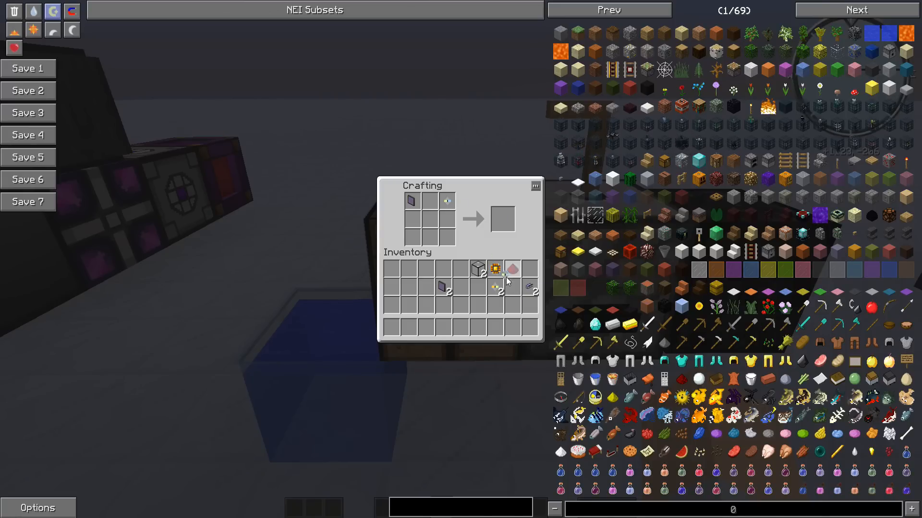
pyautogui.moveTo(497, 291)
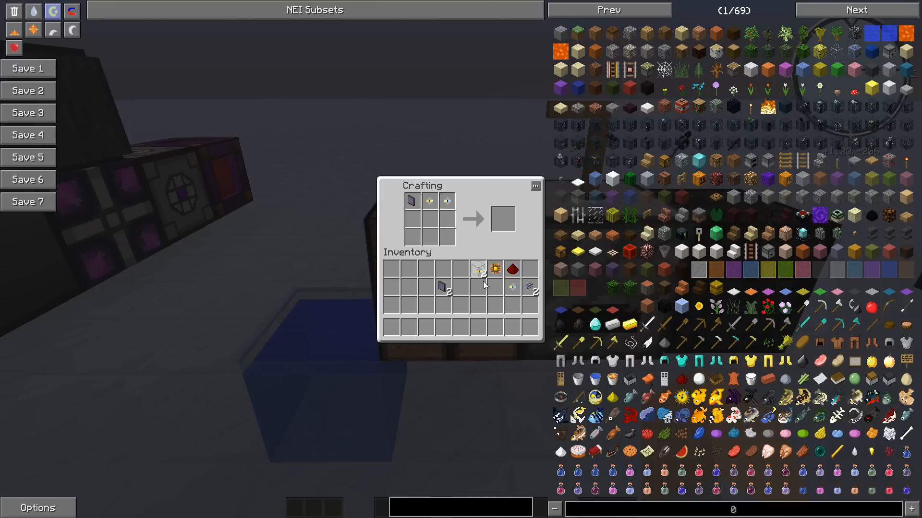
pyautogui.moveTo(495, 270)
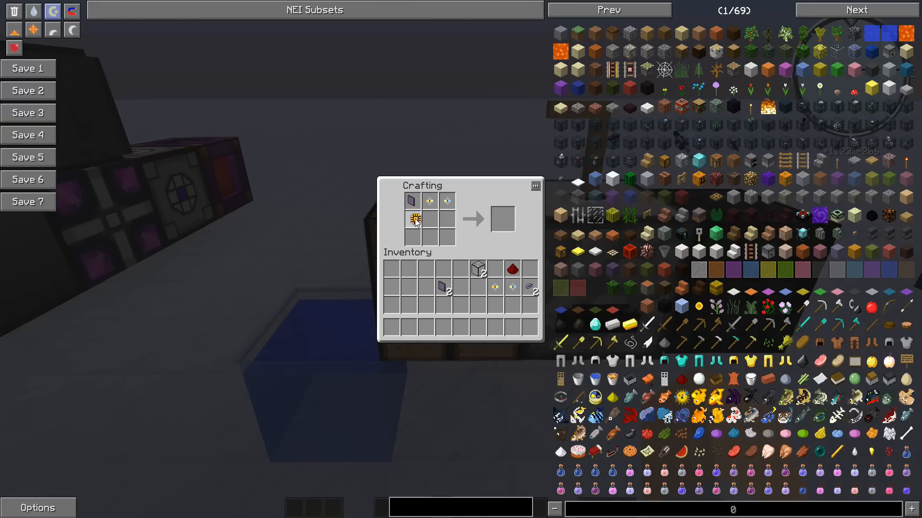
# Craft the ME Terminal from an illuminated panel, formation core, annihilation core and logic processor
pyautogui.click(411, 218)
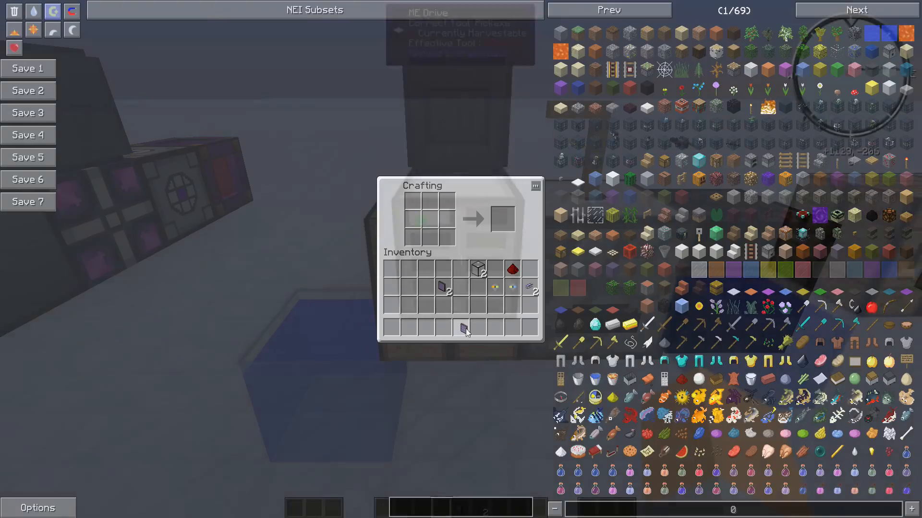
# Mount the ME Terminal atop the ME Drive and open its empty, online storage view
pyautogui.press('Escape')
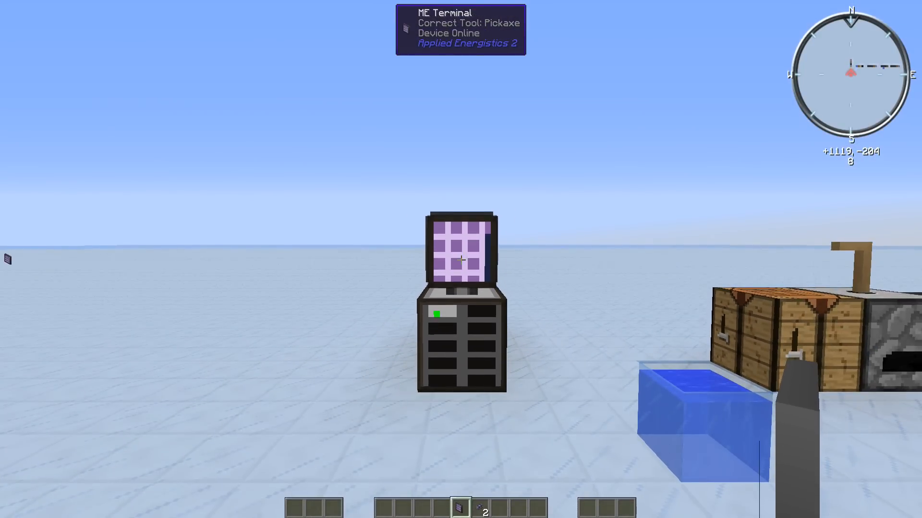
pyautogui.click(462, 258)
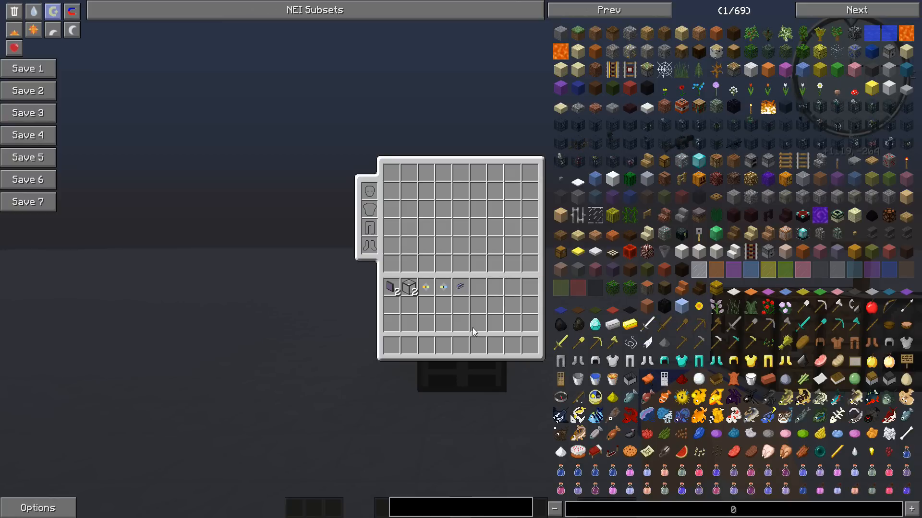
pyautogui.press('Escape')
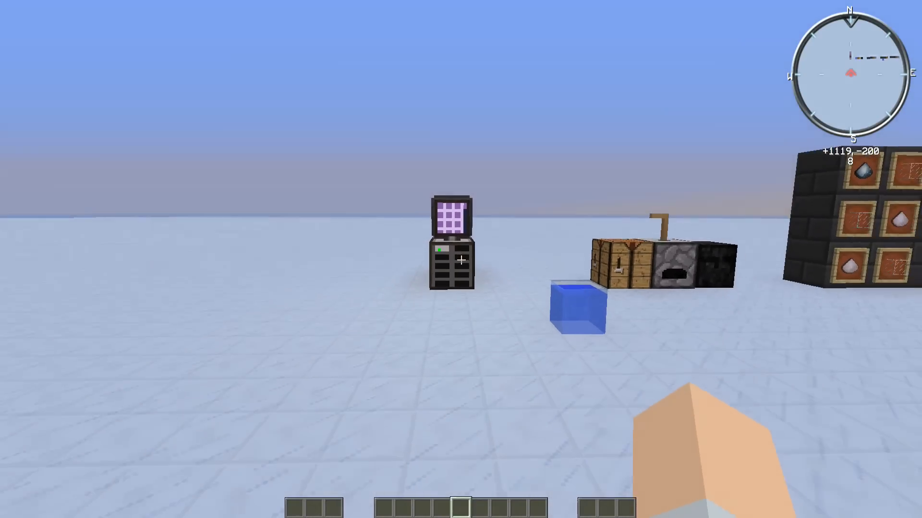
pyautogui.moveTo(461, 260)
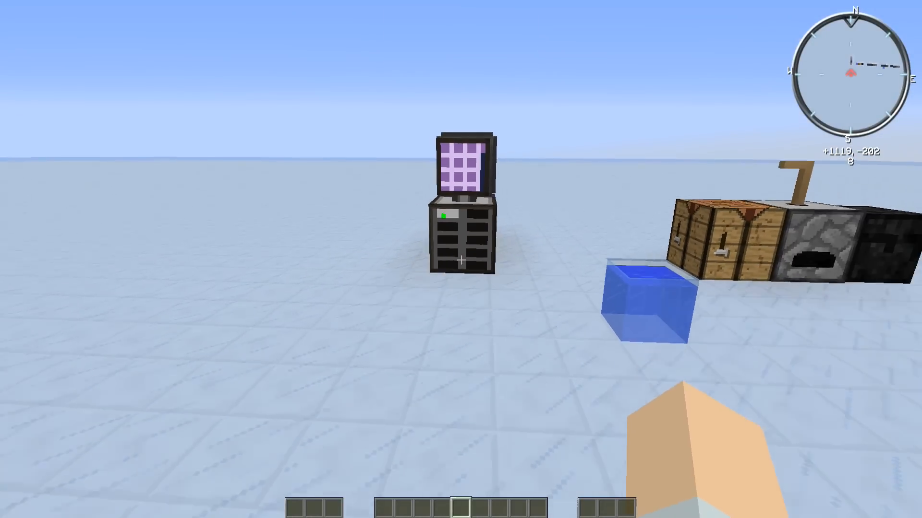
pyautogui.moveTo(461, 259)
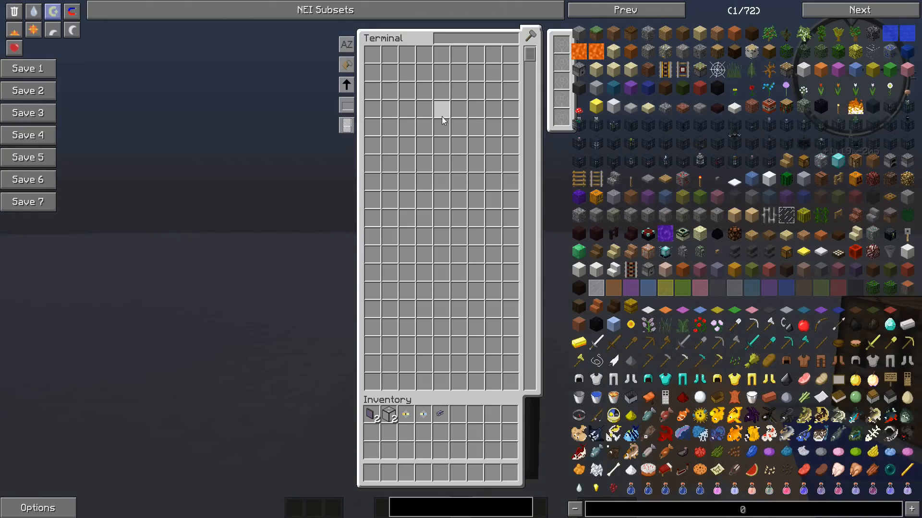
pyautogui.press('Escape')
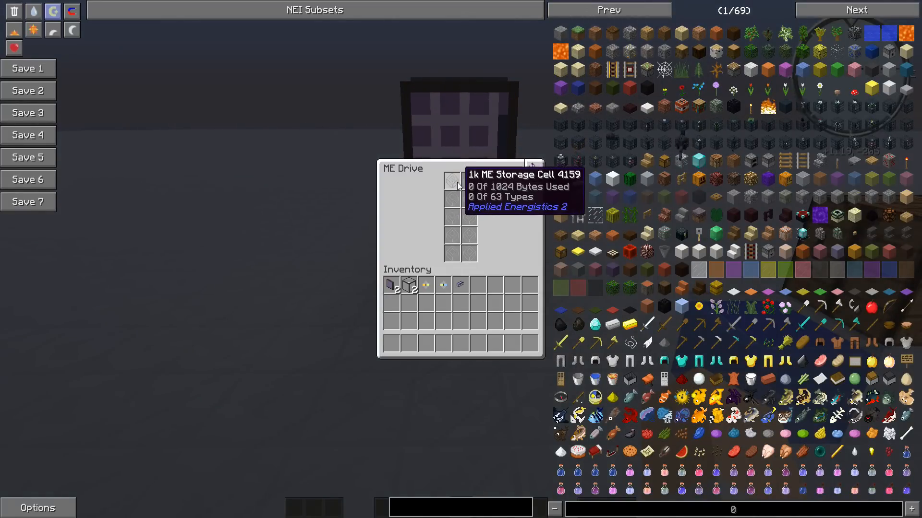
pyautogui.press('Escape')
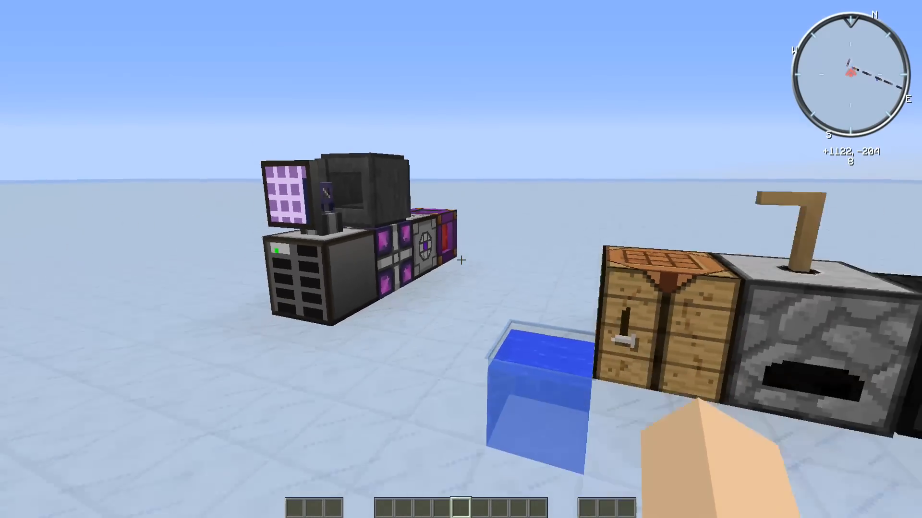
pyautogui.moveTo(461, 259)
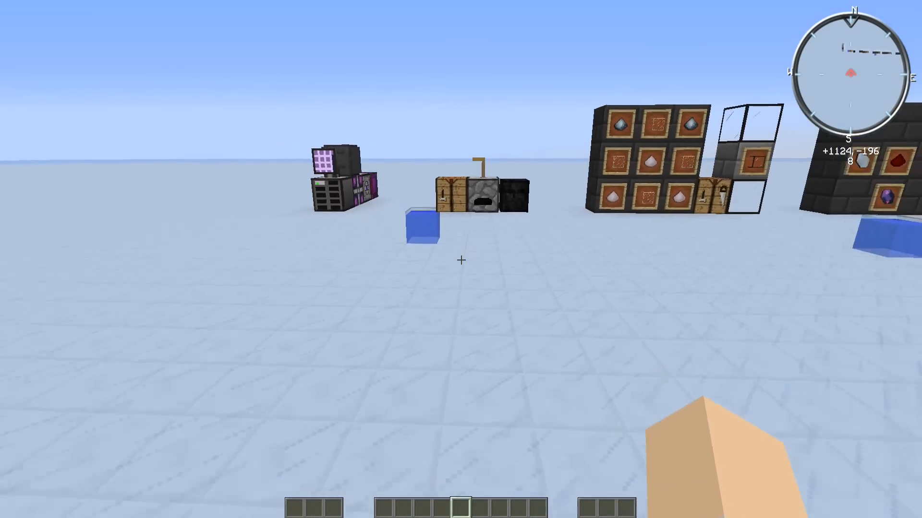
pyautogui.moveTo(461, 259)
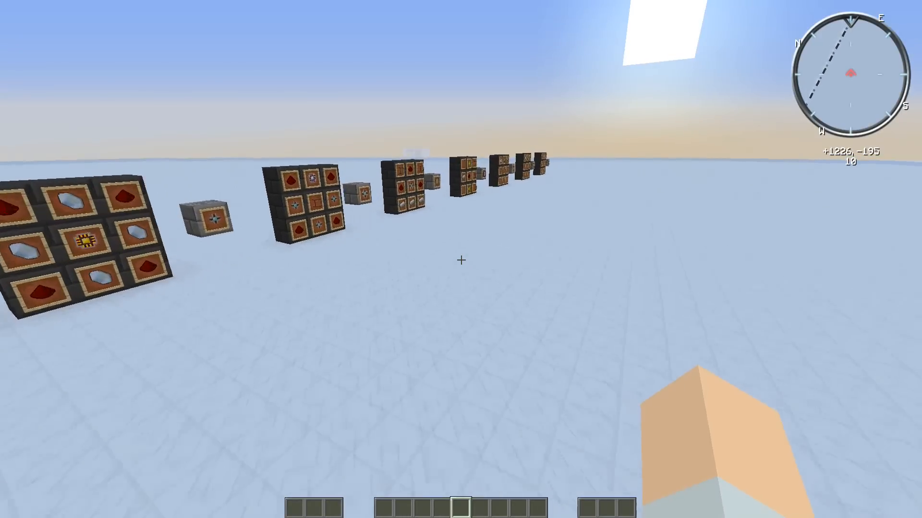
pyautogui.moveTo(461, 259)
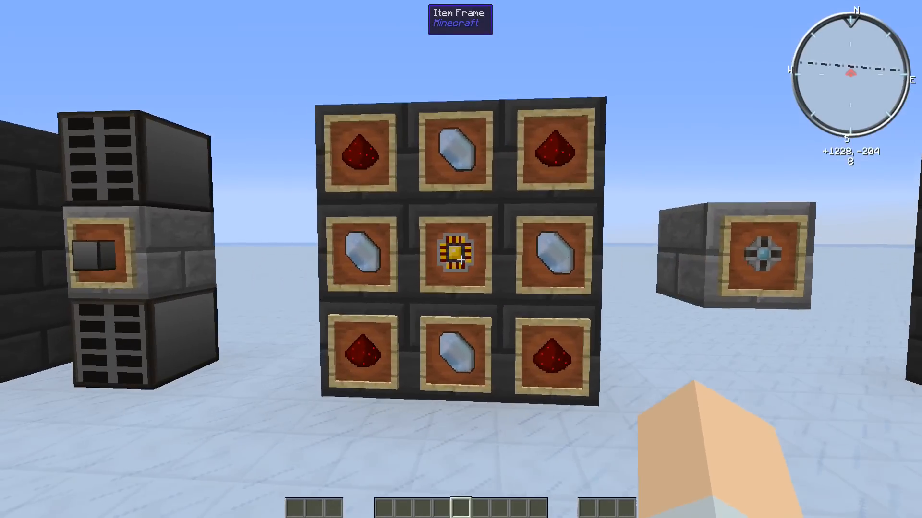
pyautogui.moveTo(461, 260)
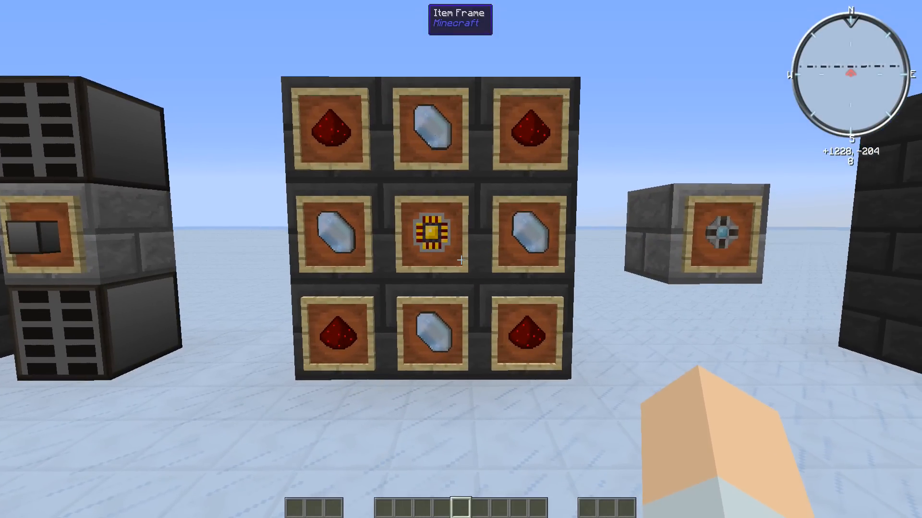
pyautogui.moveTo(461, 259)
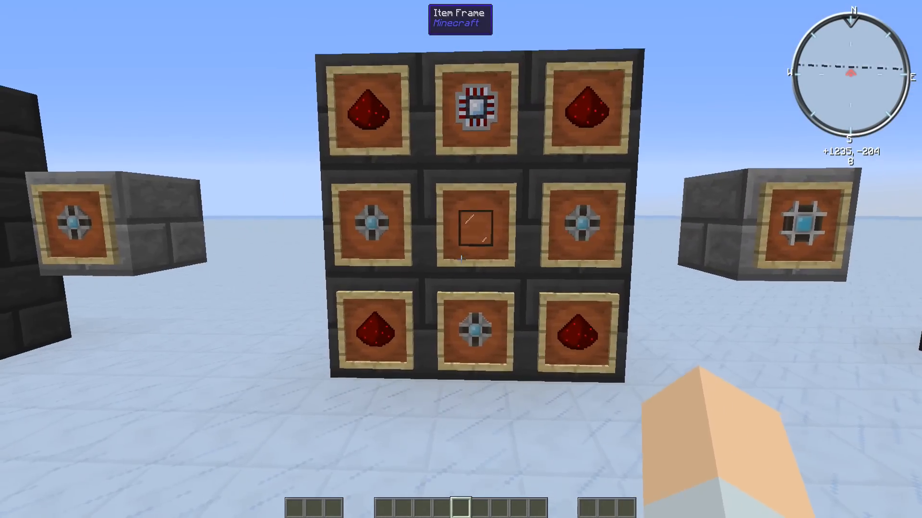
pyautogui.moveTo(461, 259)
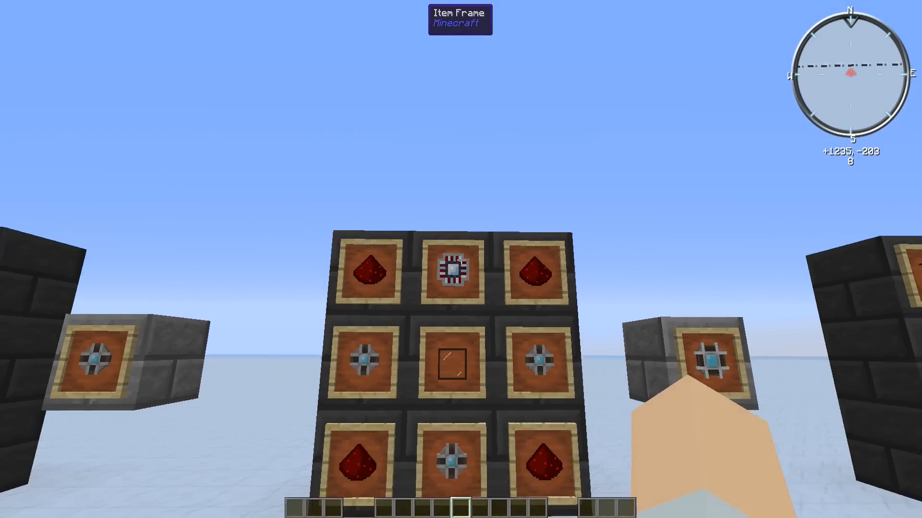
pyautogui.moveTo(460, 259)
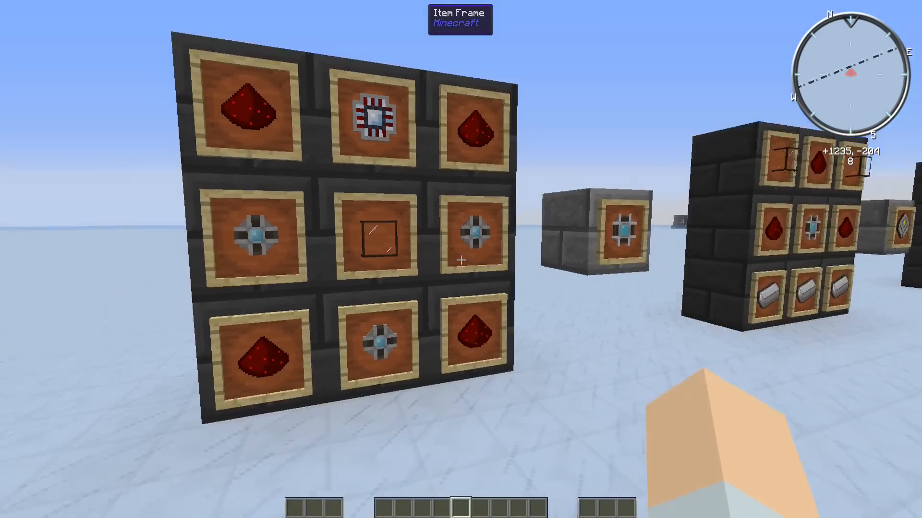
pyautogui.moveTo(461, 259)
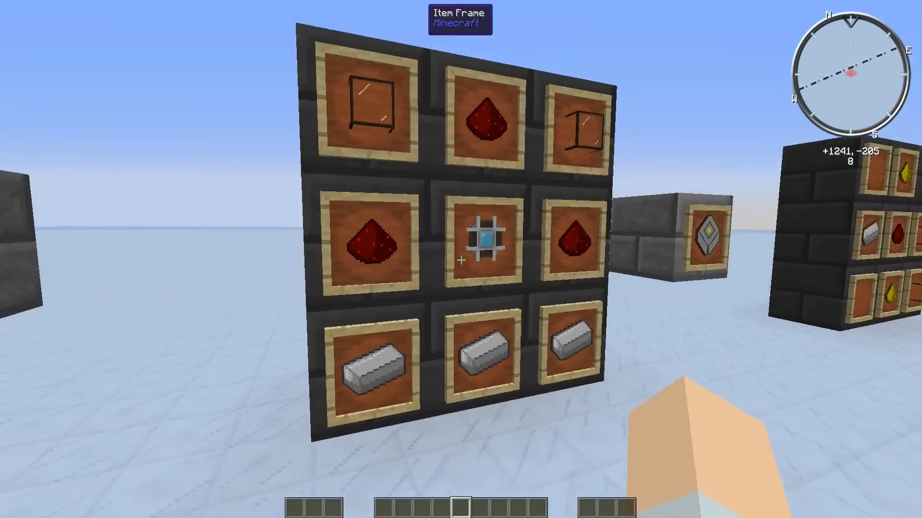
pyautogui.moveTo(461, 259)
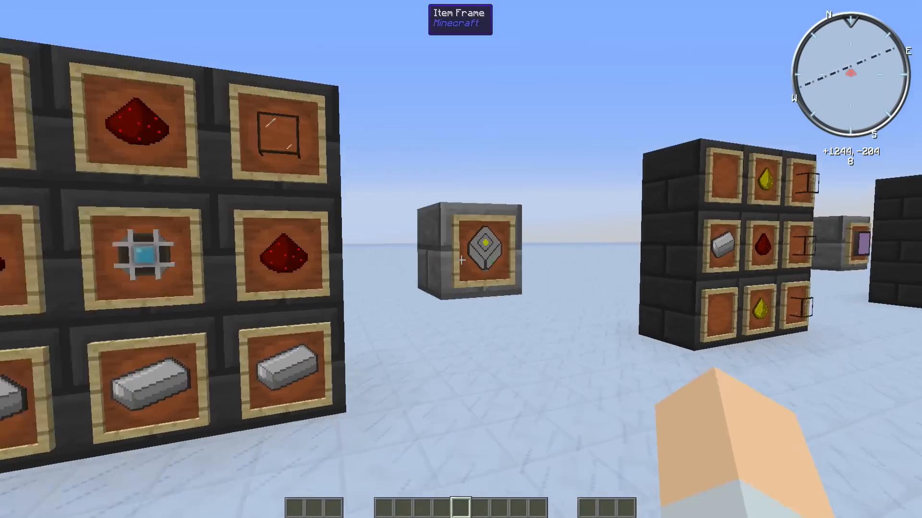
pyautogui.moveTo(461, 261)
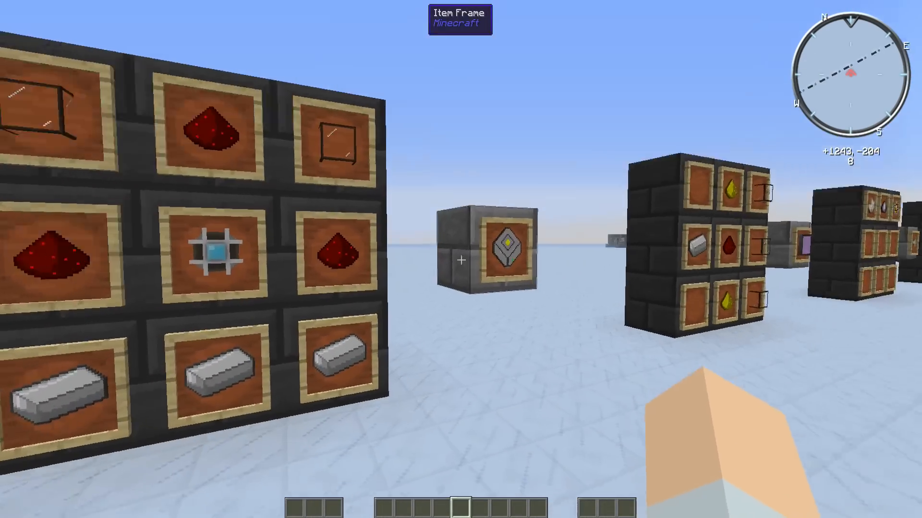
pyautogui.moveTo(461, 259)
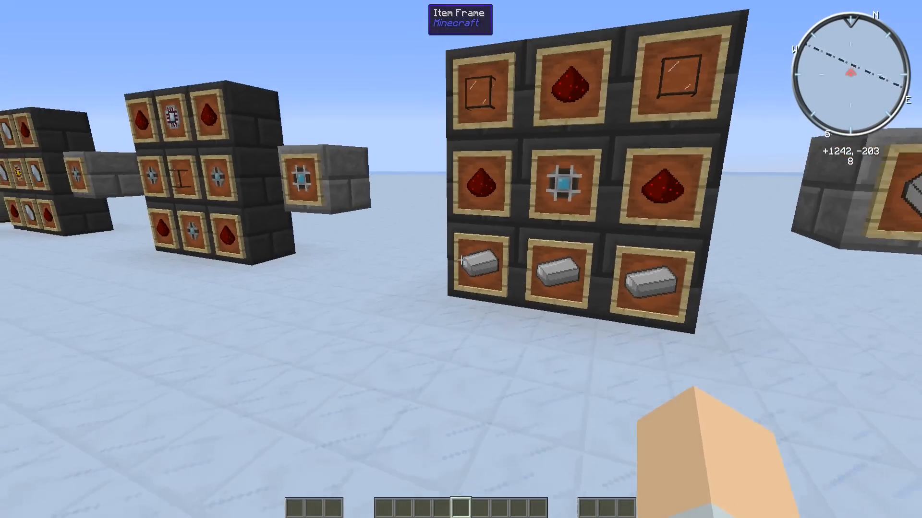
pyautogui.moveTo(461, 259)
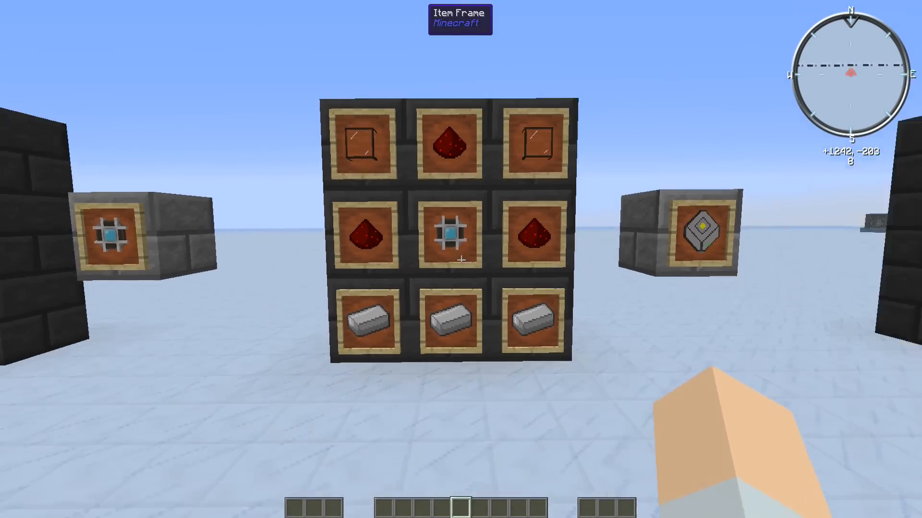
pyautogui.moveTo(461, 259)
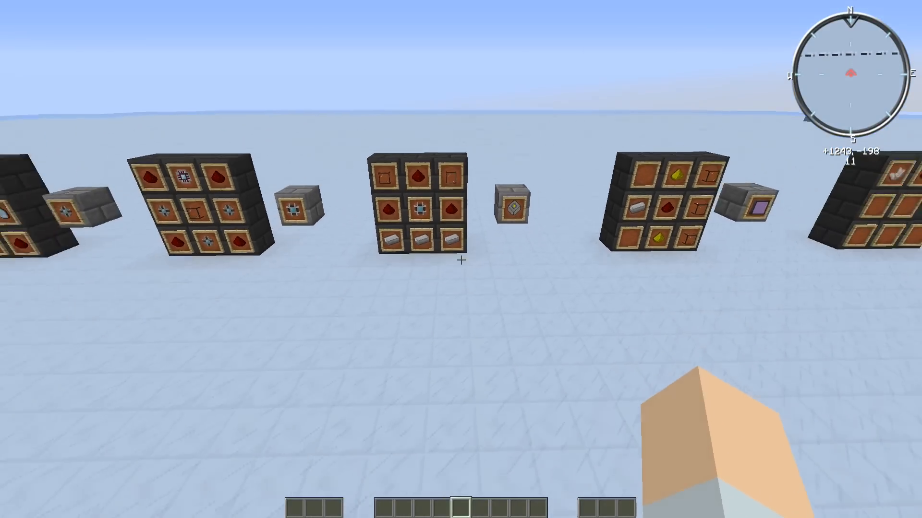
pyautogui.moveTo(461, 259)
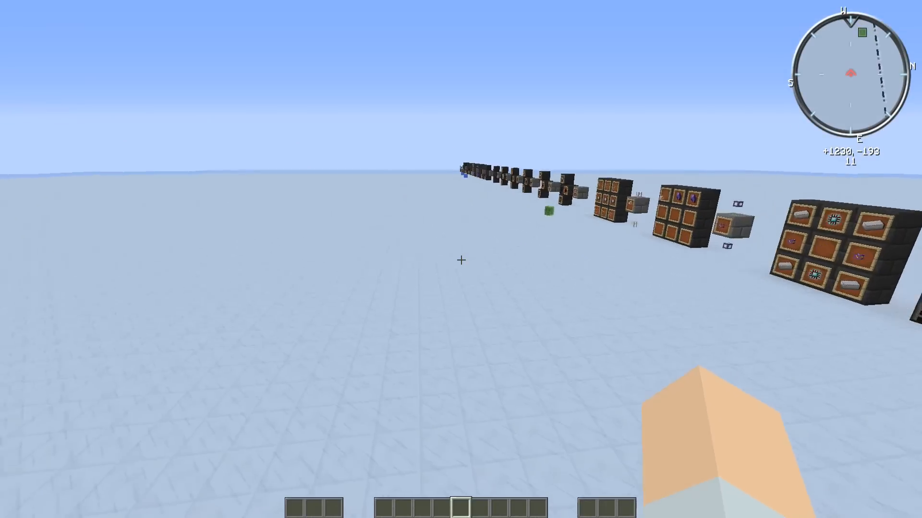
pyautogui.moveTo(461, 260)
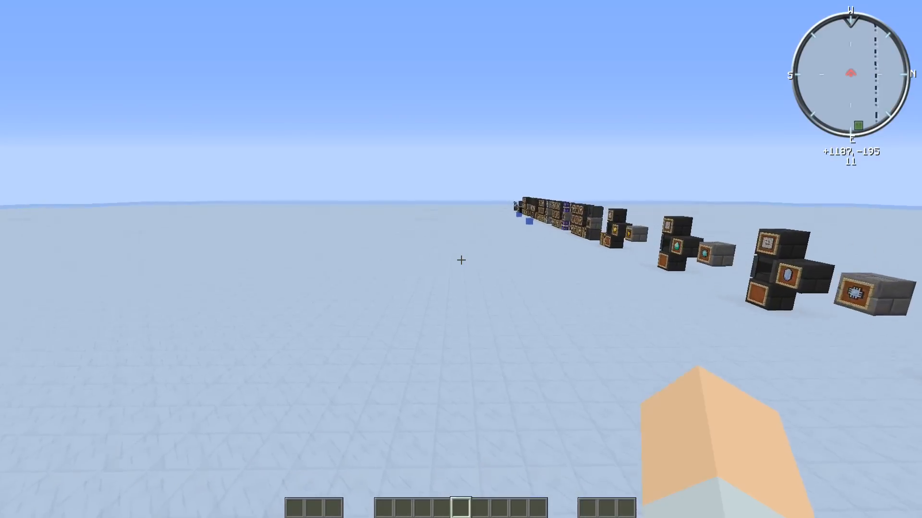
pyautogui.moveTo(461, 260)
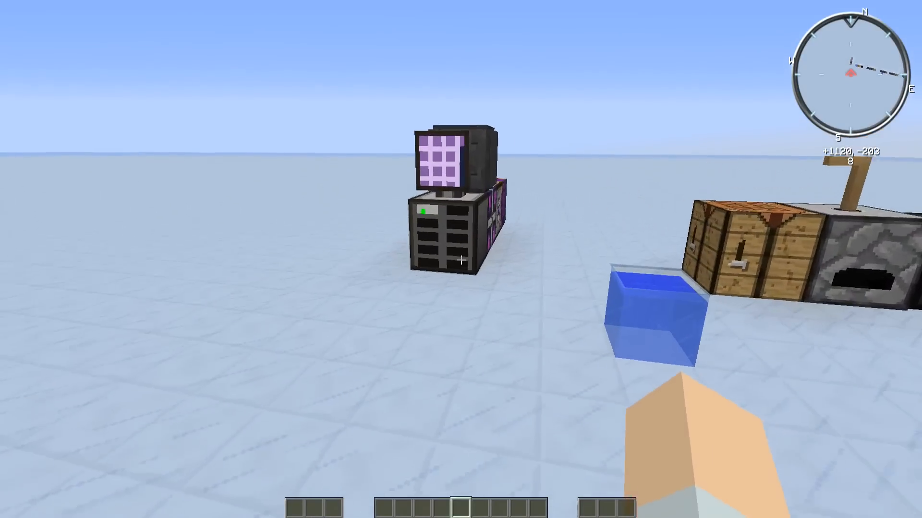
pyautogui.moveTo(460, 259)
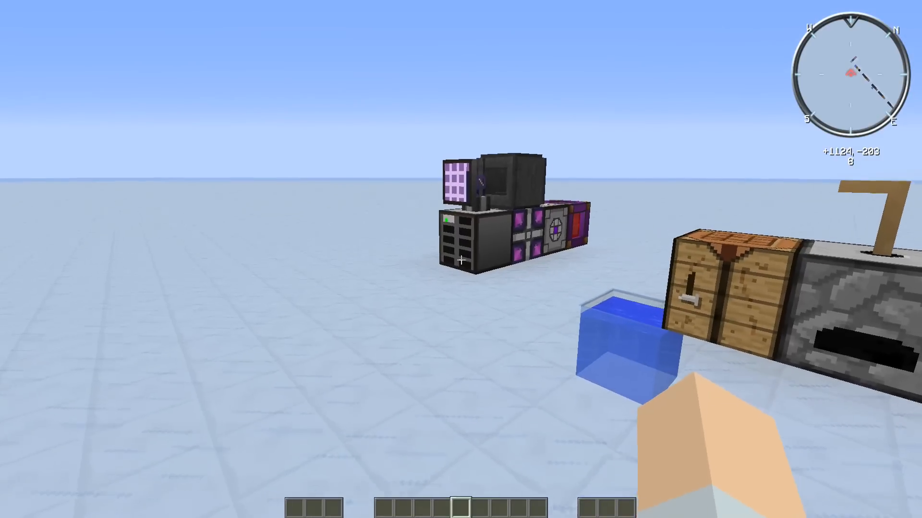
pyautogui.moveTo(461, 259)
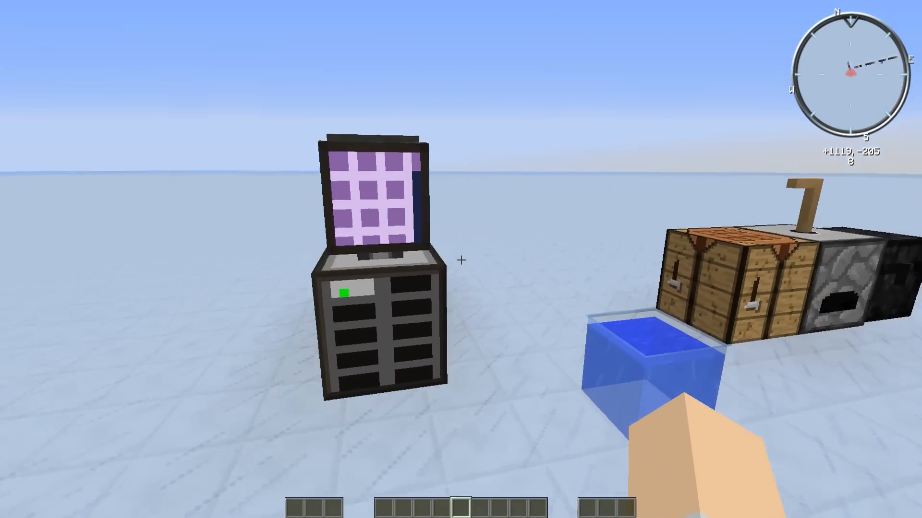
pyautogui.moveTo(461, 260)
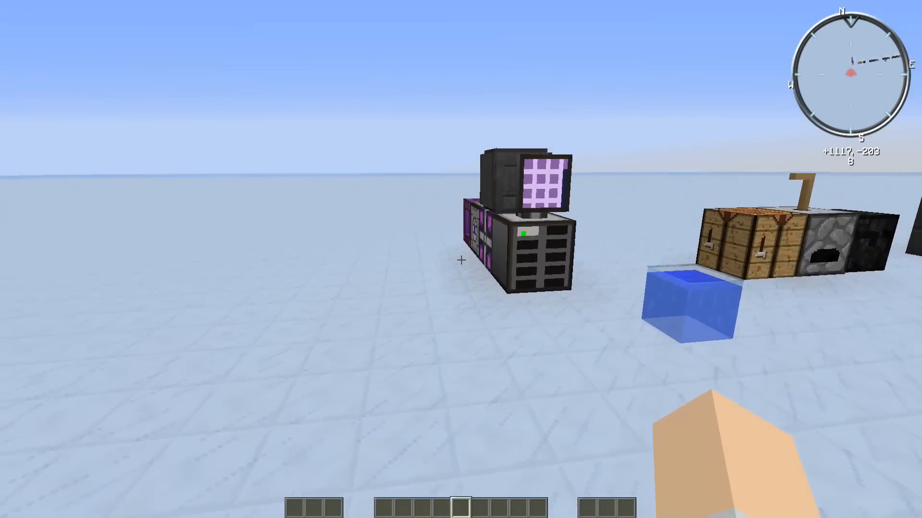